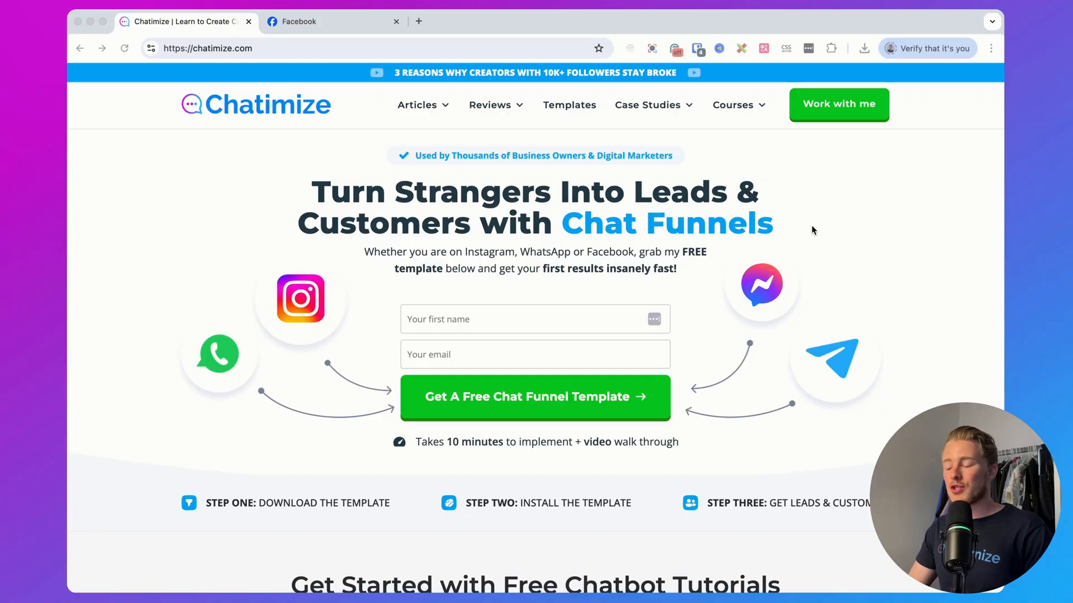
pyautogui.moveTo(621, 162)
pyautogui.write('/mc/')
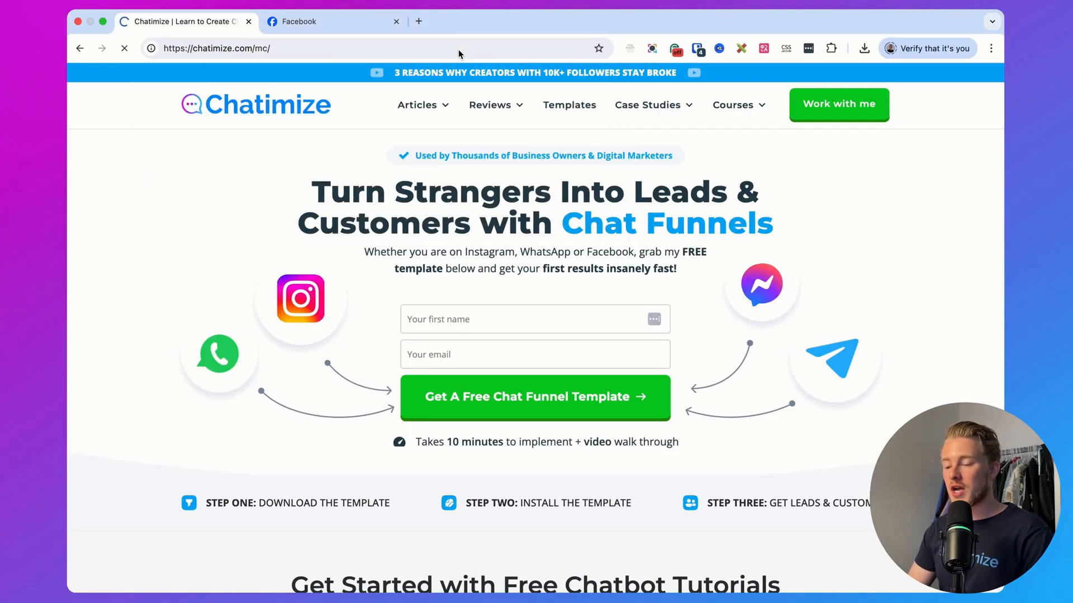
# - Start with Facebook Messenger via Get Started and sign in to the existing Manychat account
pyautogui.click(534, 397)
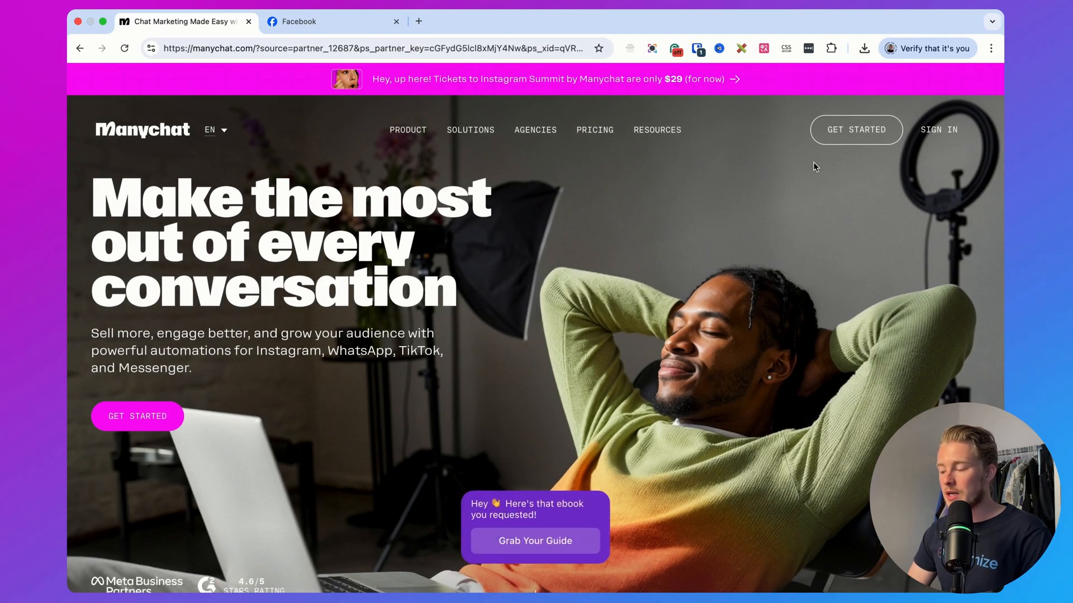
pyautogui.click(856, 129)
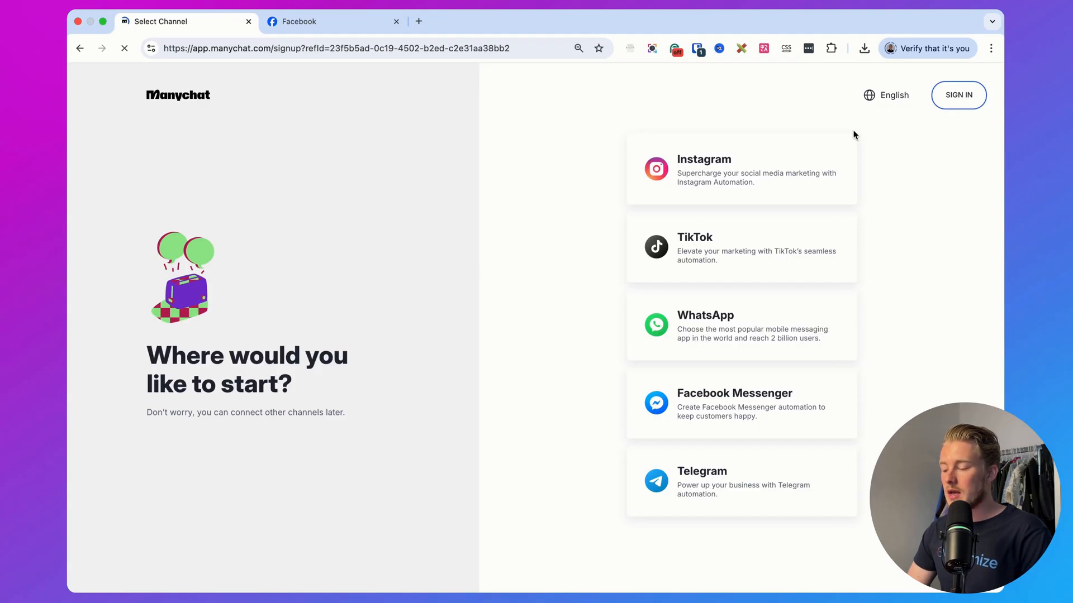
pyautogui.click(740, 405)
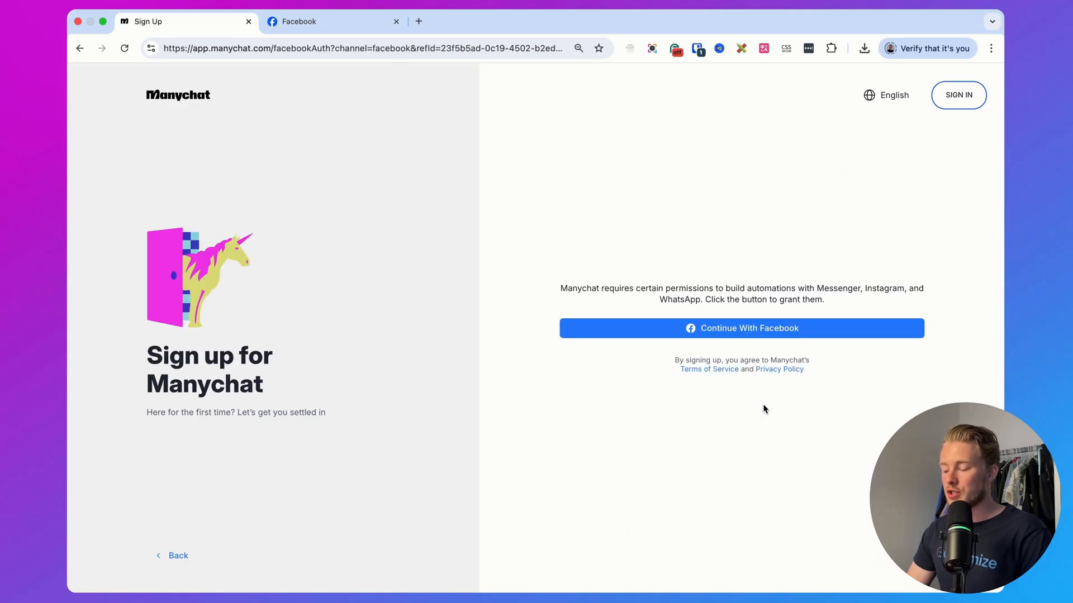
pyautogui.moveTo(747, 224)
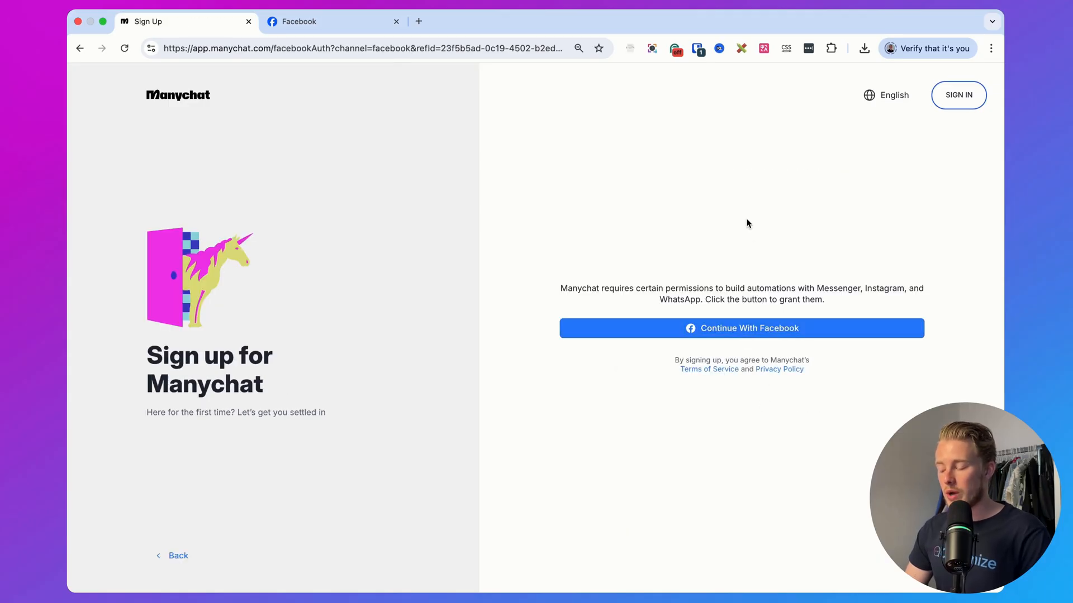
pyautogui.moveTo(803, 203)
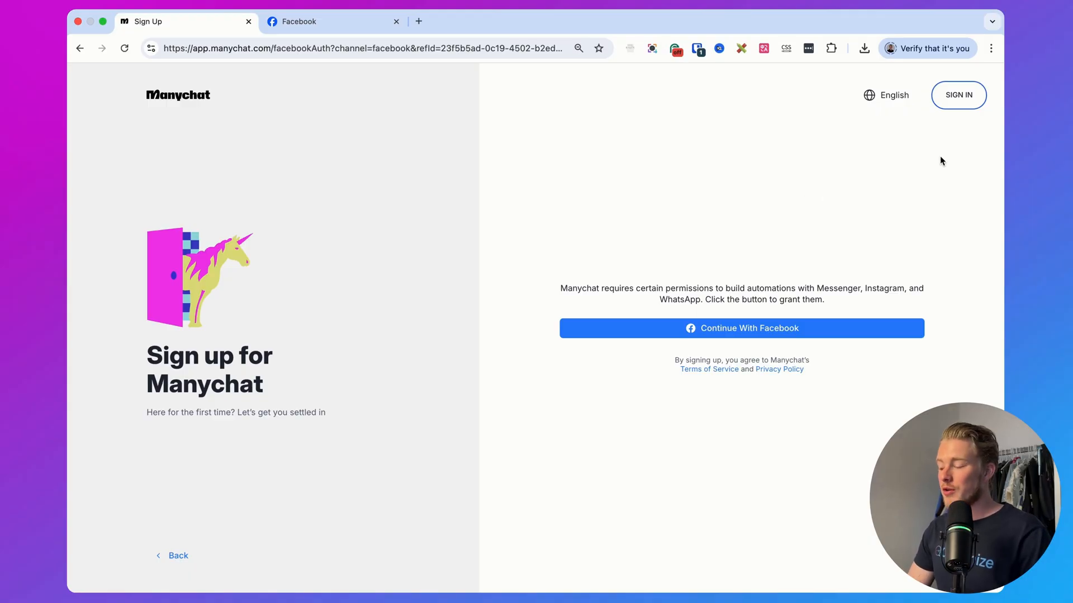
pyautogui.click(741, 327)
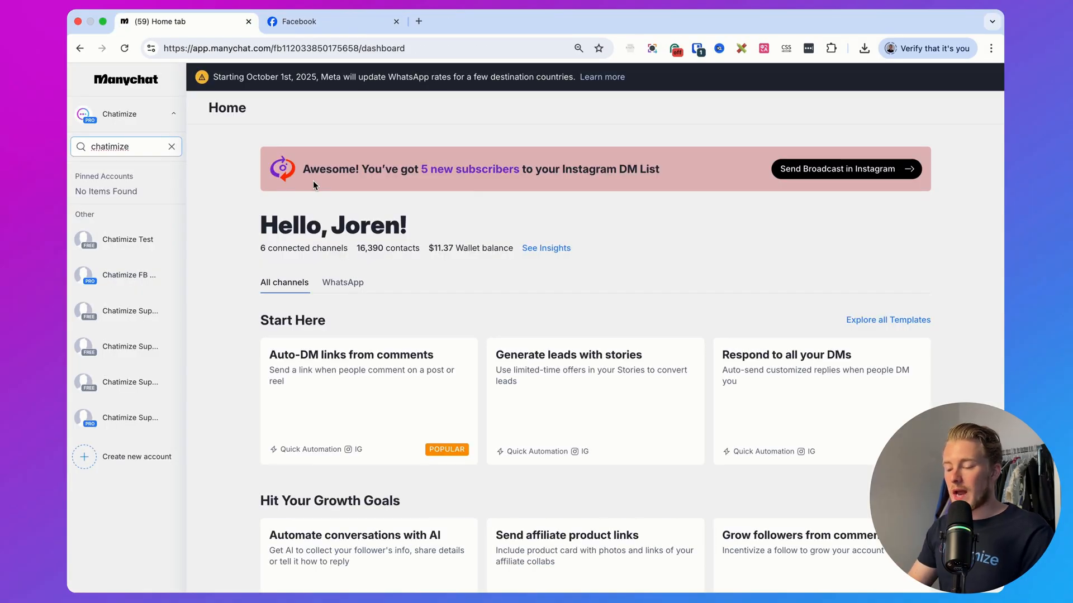
pyautogui.moveTo(167, 388)
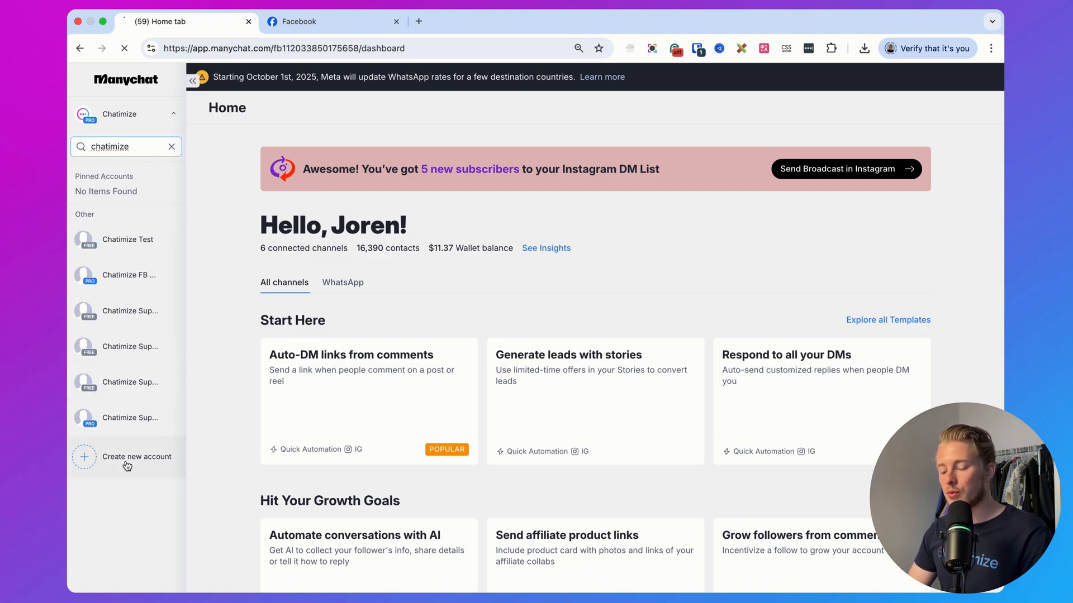
# - Create a new Manychat account for Facebook Messenger and begin Sign In With Facebook
pyautogui.click(136, 457)
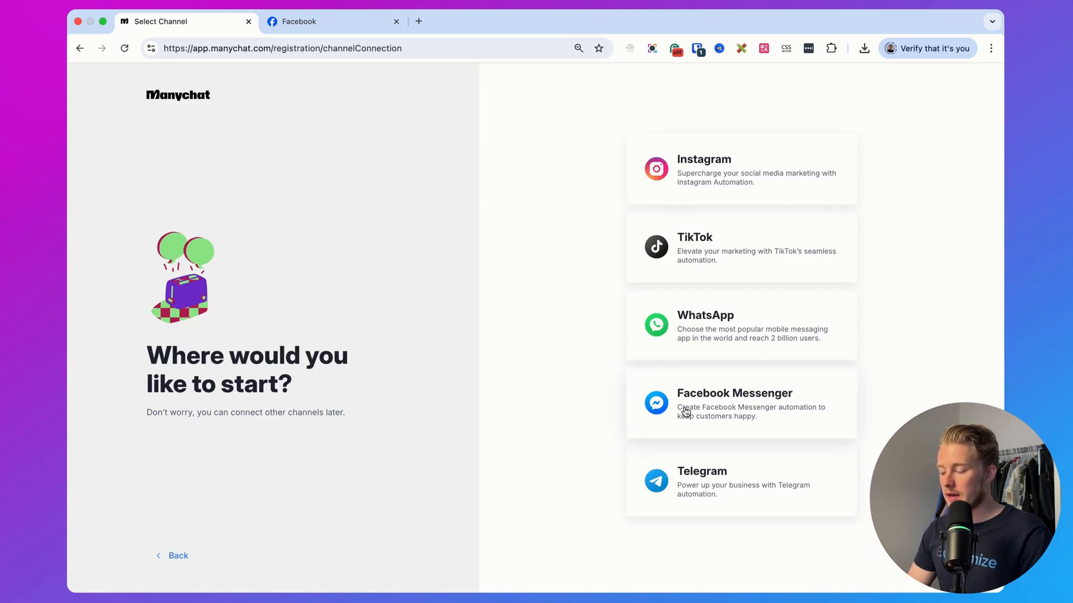
pyautogui.click(741, 403)
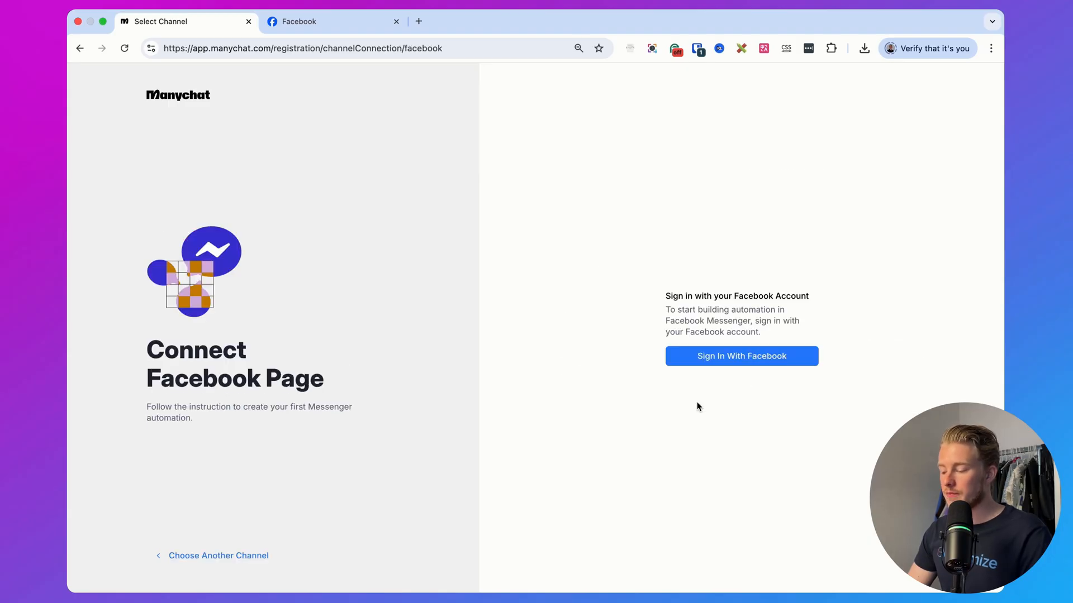
pyautogui.moveTo(822, 222)
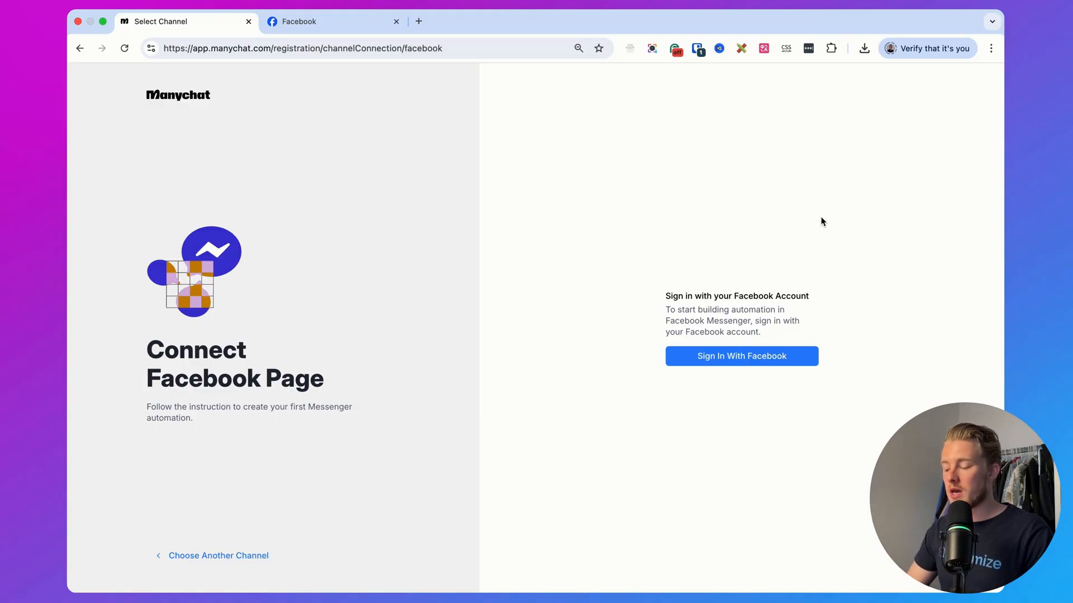
pyautogui.click(741, 355)
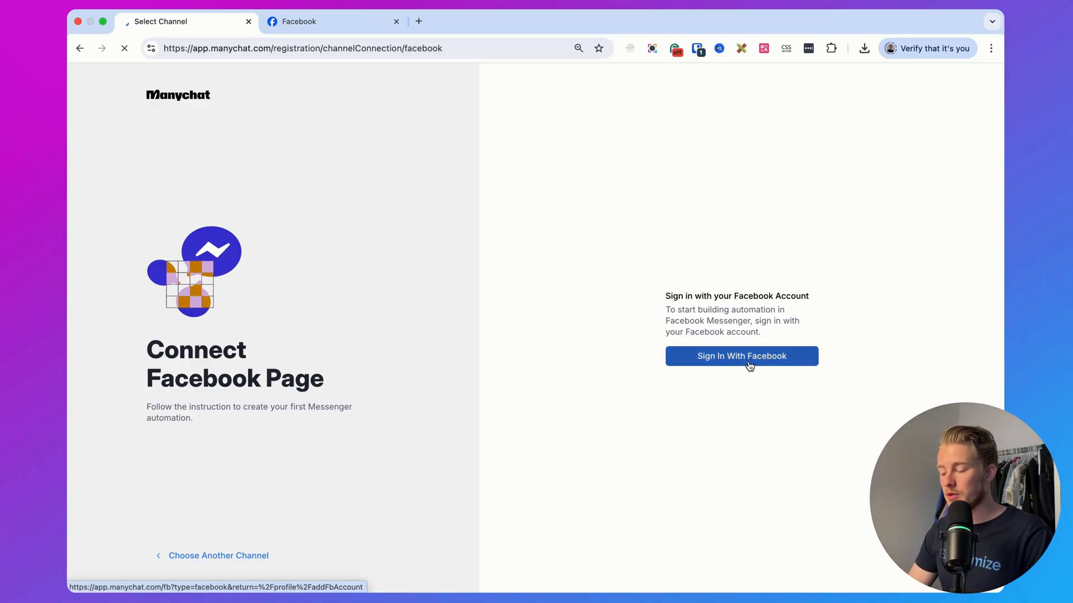
pyautogui.click(741, 355)
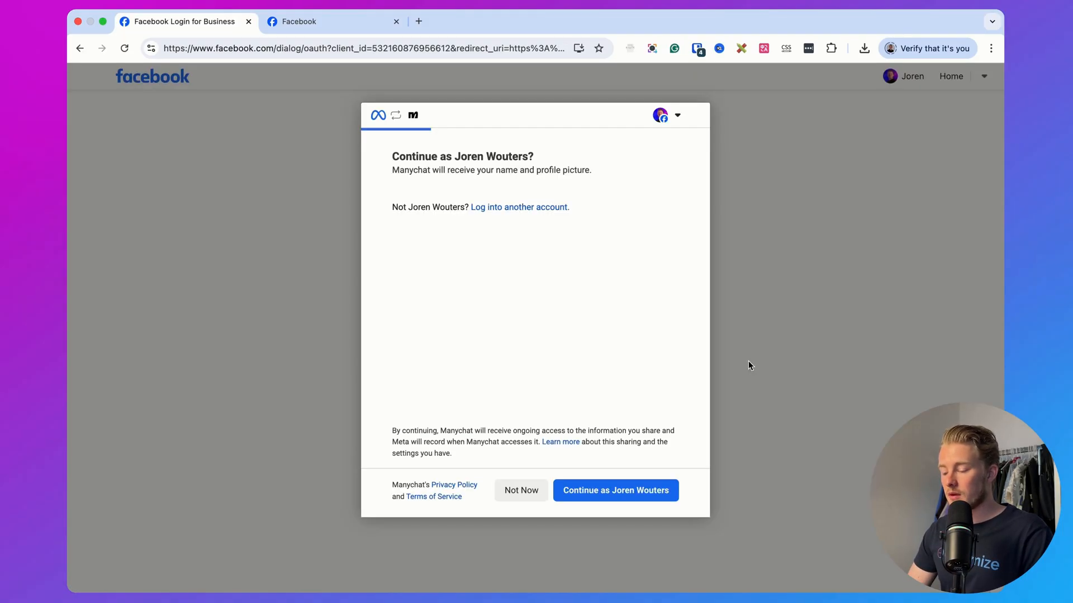
# - Continue as the profile and grant Manychat all current and future Pages, Businesses and Instagram accounts, then save
pyautogui.click(614, 491)
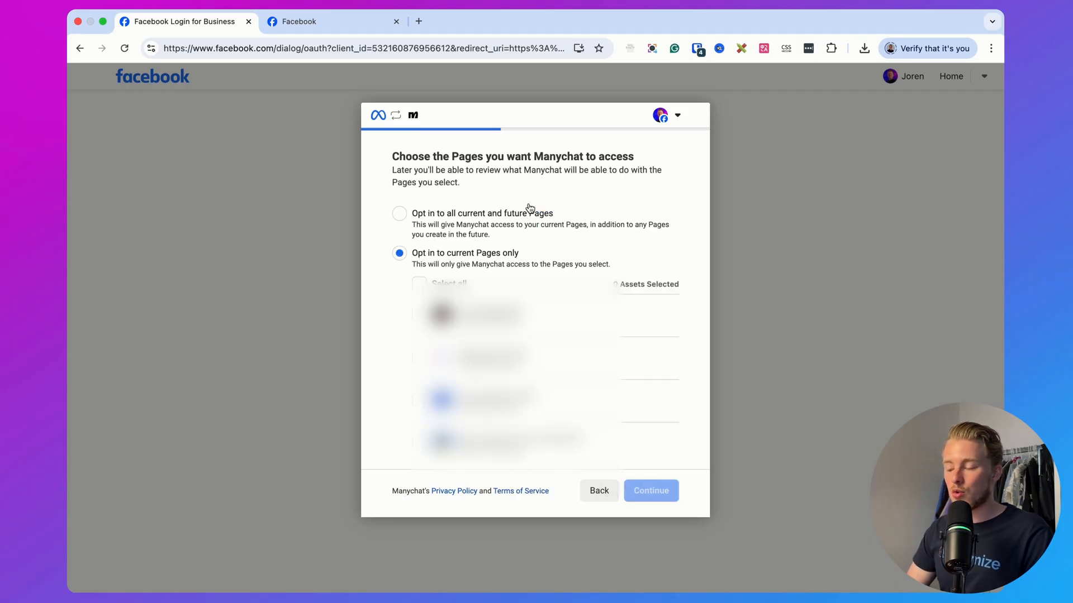
pyautogui.click(399, 214)
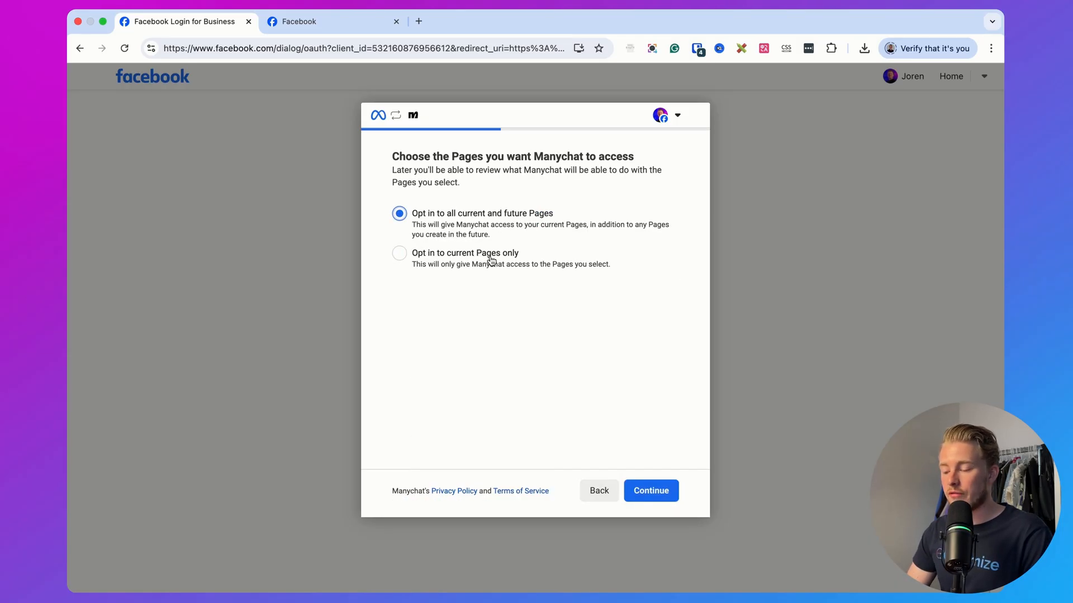
pyautogui.moveTo(510, 355)
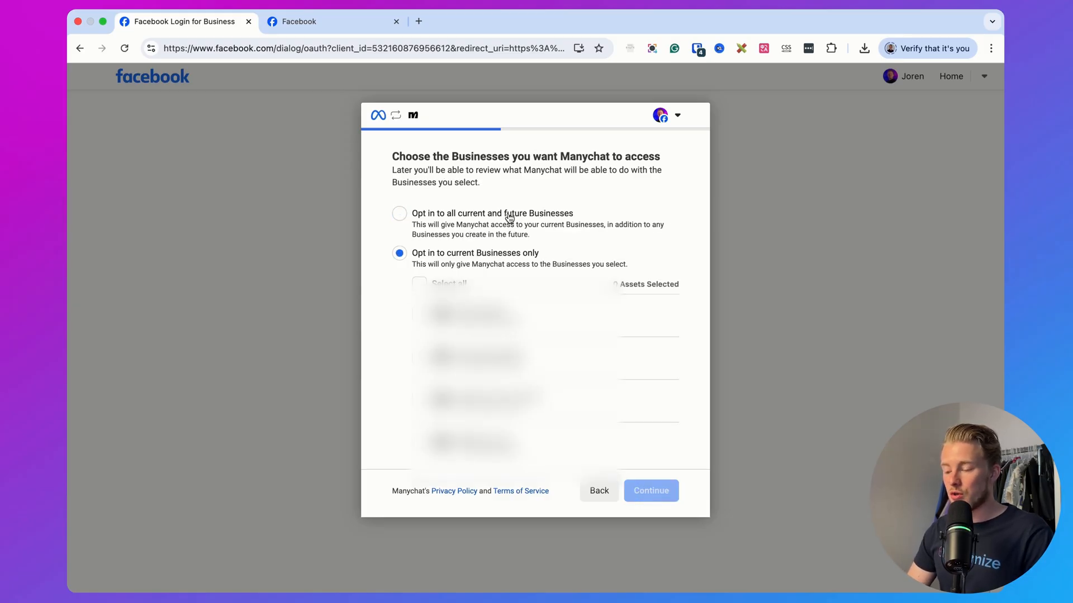
pyautogui.click(650, 491)
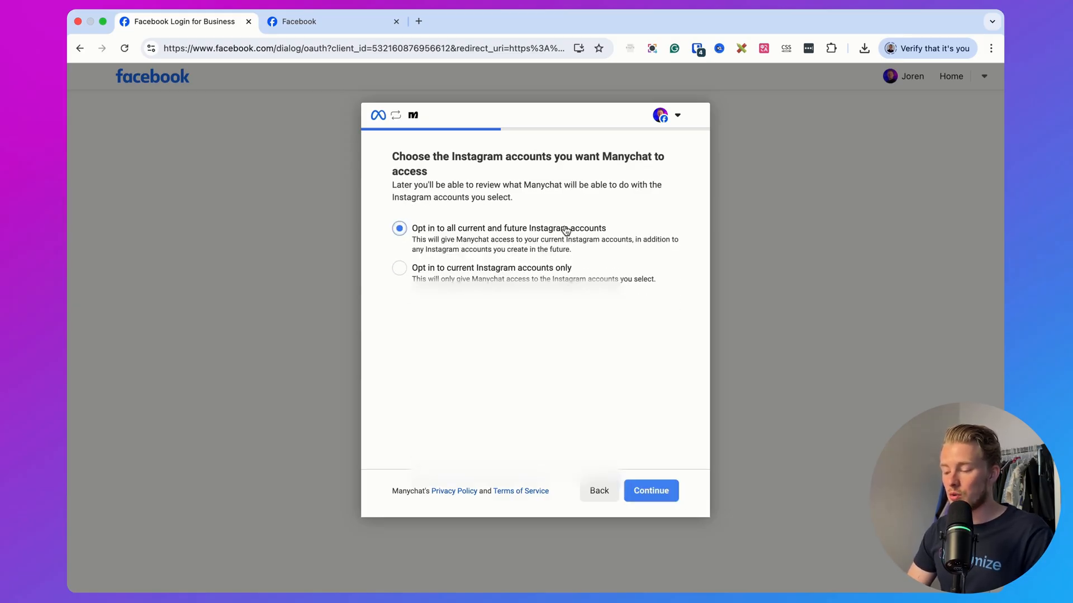
pyautogui.click(650, 490)
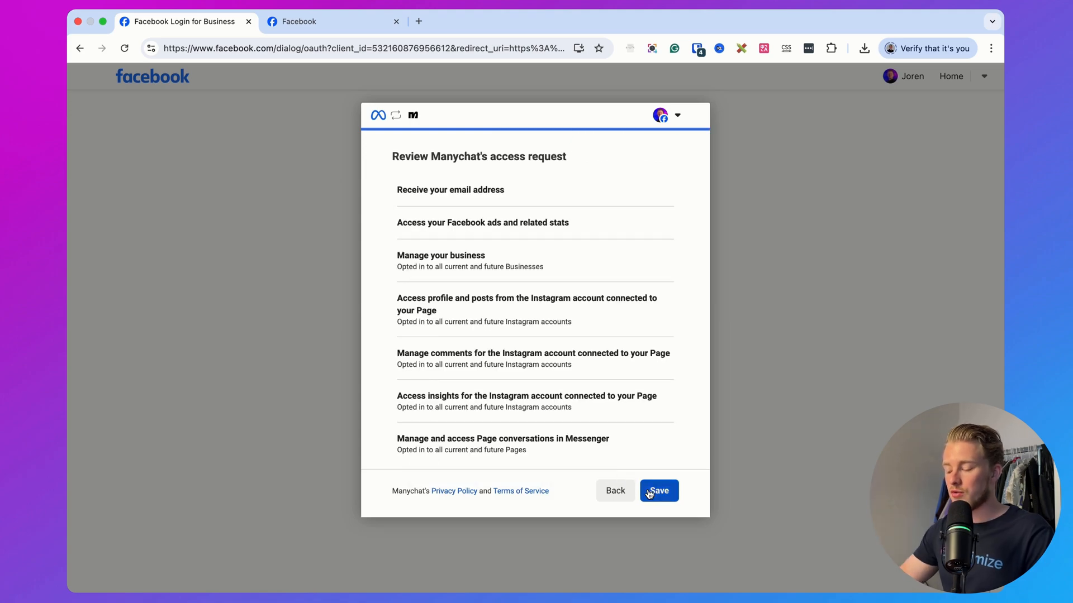
pyautogui.click(657, 491)
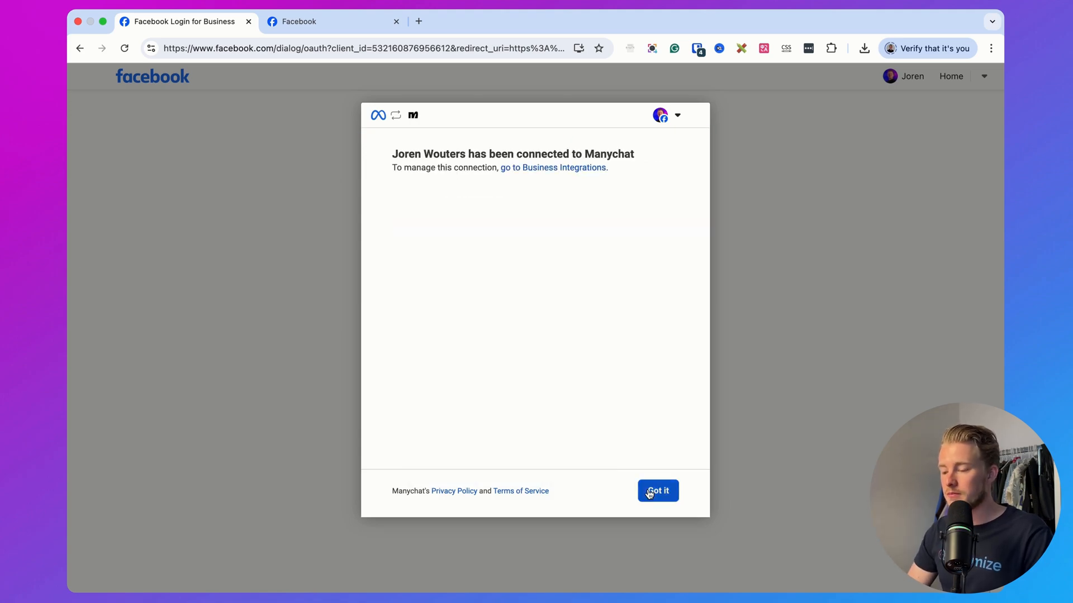
pyautogui.click(657, 491)
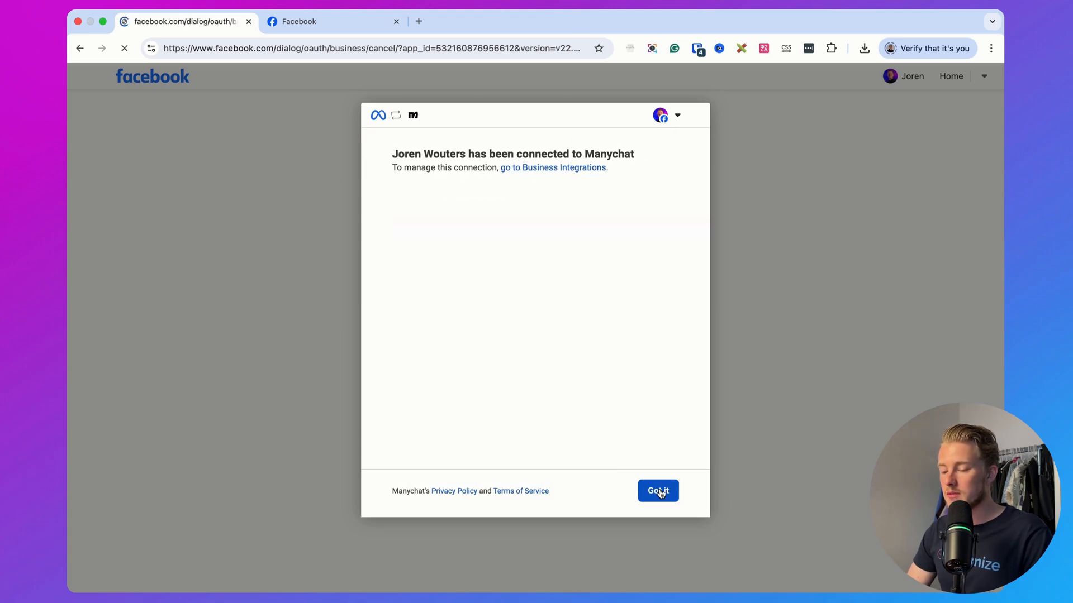
pyautogui.click(657, 490)
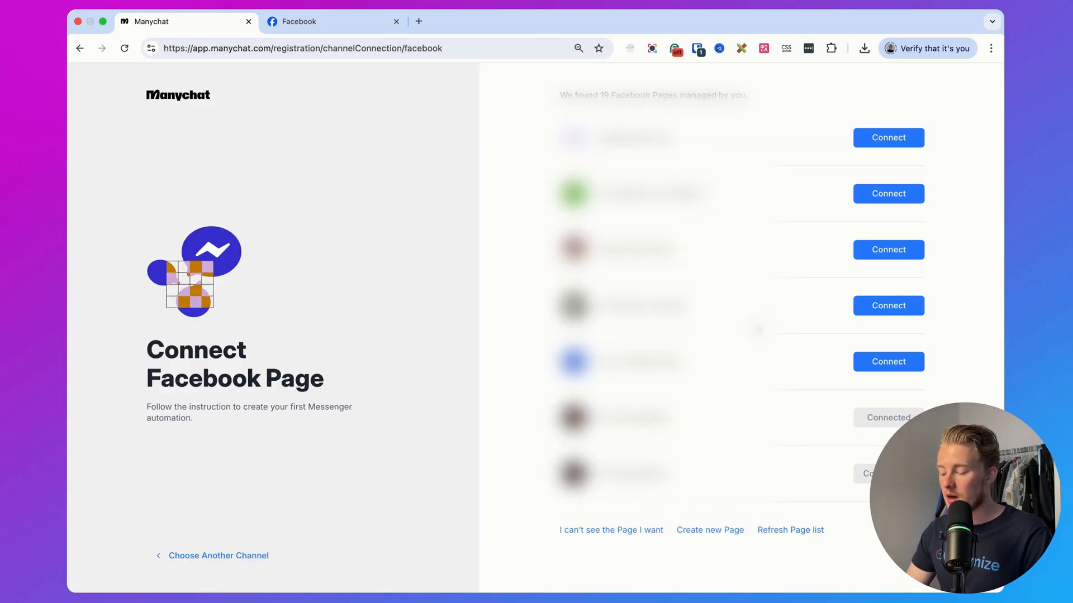
# - Connect the Chatimize Demo Page and answer the first onboarding question as A business
pyautogui.scroll(-3)
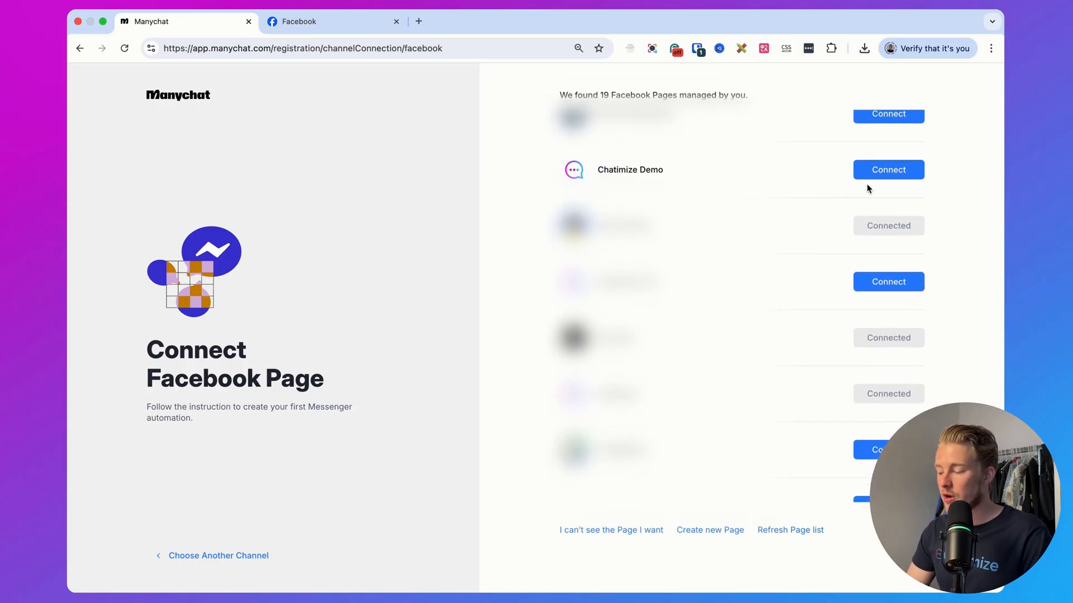
pyautogui.click(888, 169)
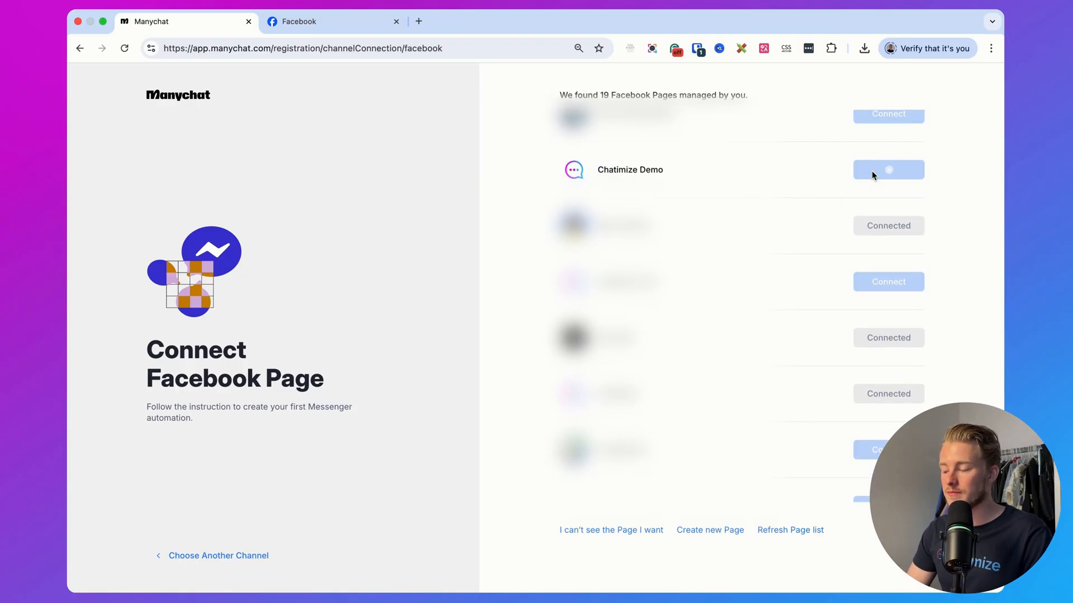
pyautogui.click(889, 169)
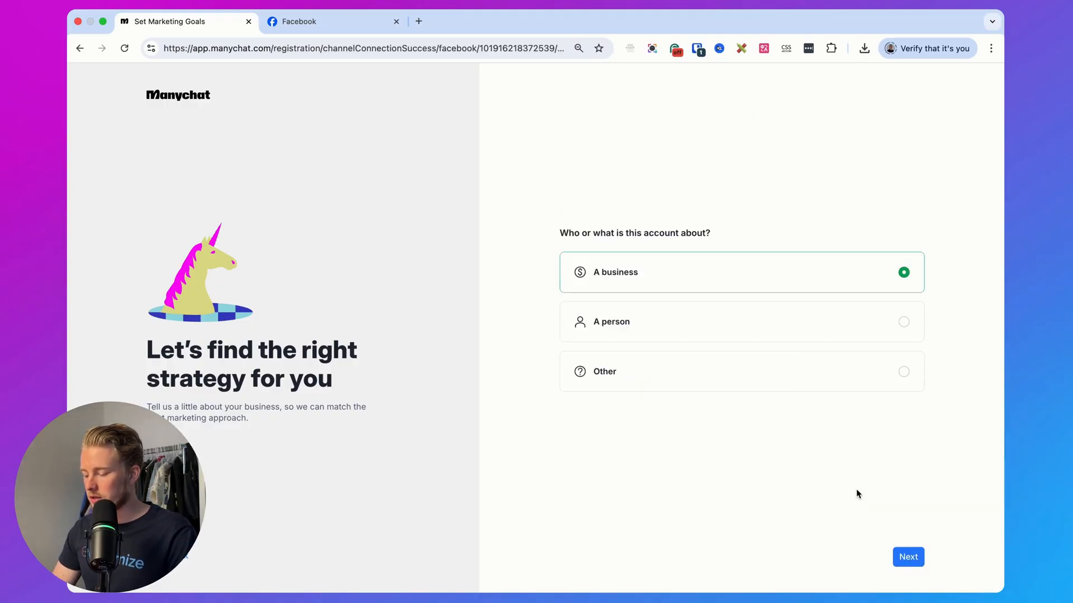
# - Finish the remaining onboarding questions and reach the free 14-day Pro trial offer
pyautogui.click(907, 557)
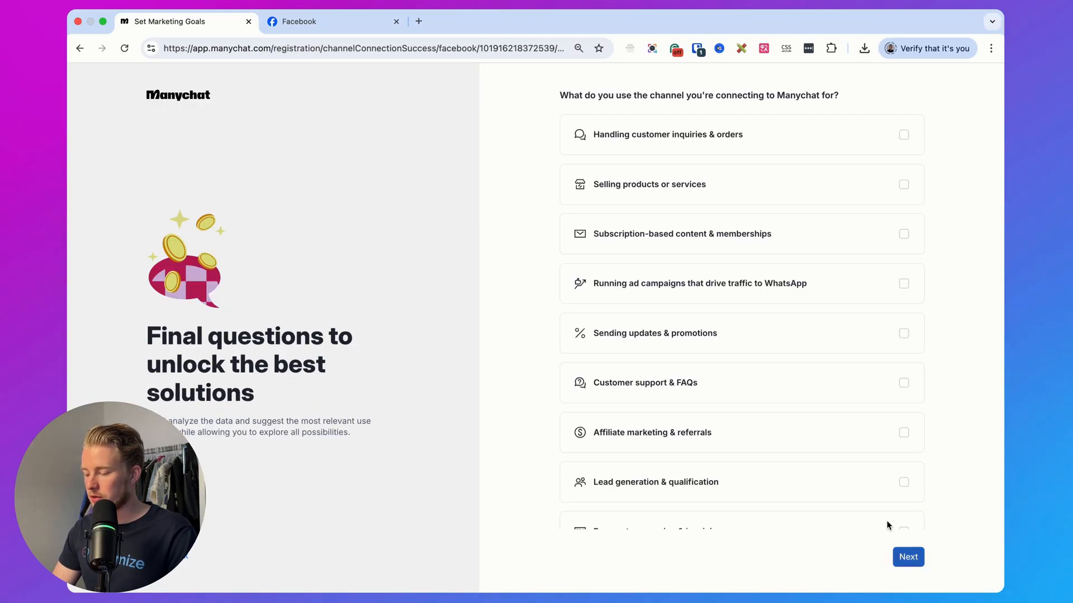
pyautogui.click(907, 557)
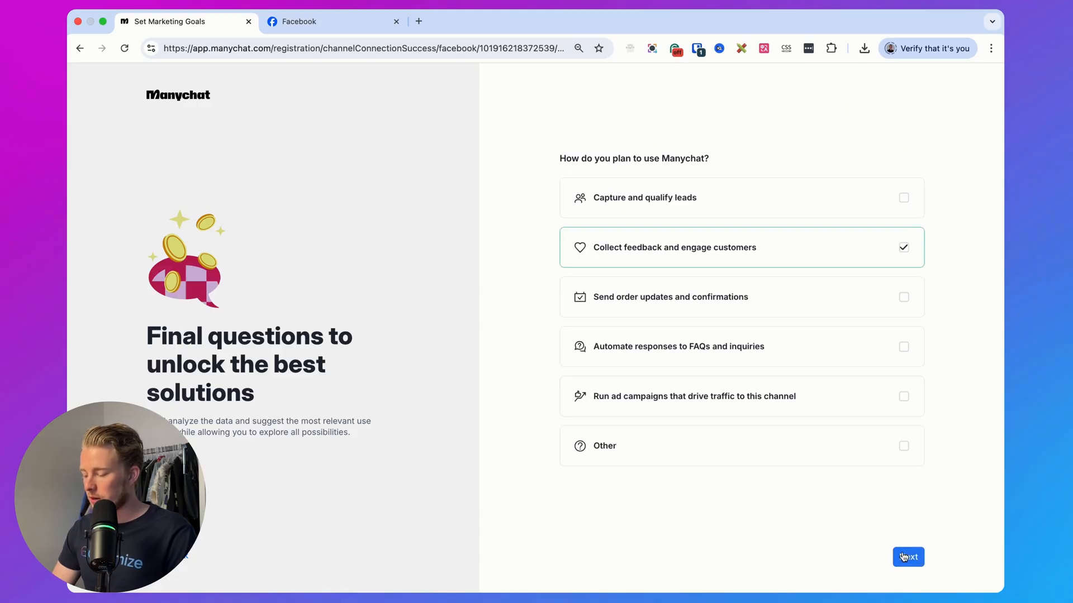
pyautogui.click(908, 557)
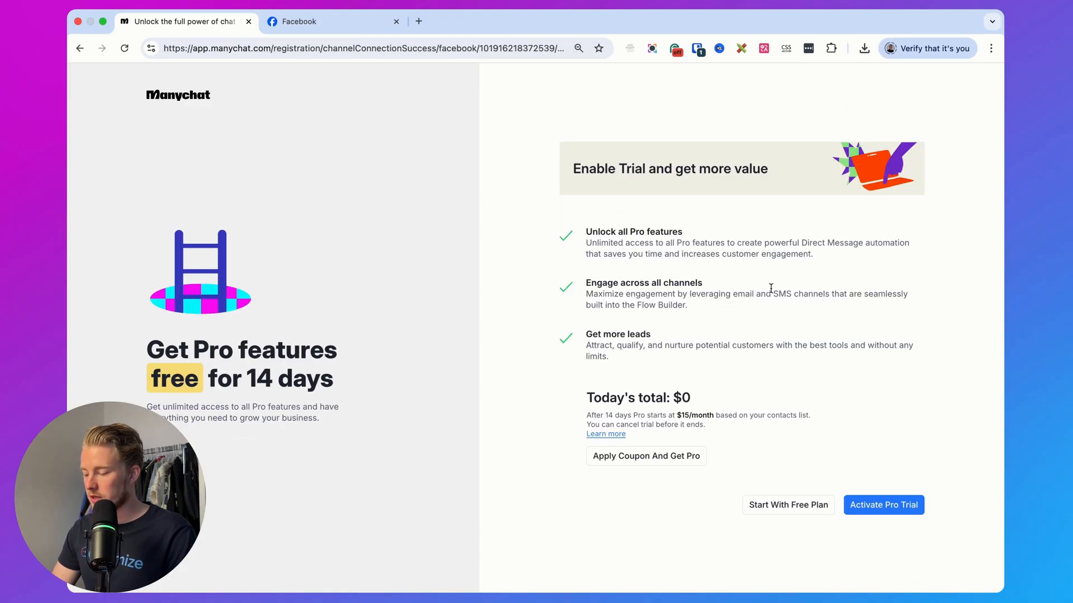
pyautogui.moveTo(812, 318)
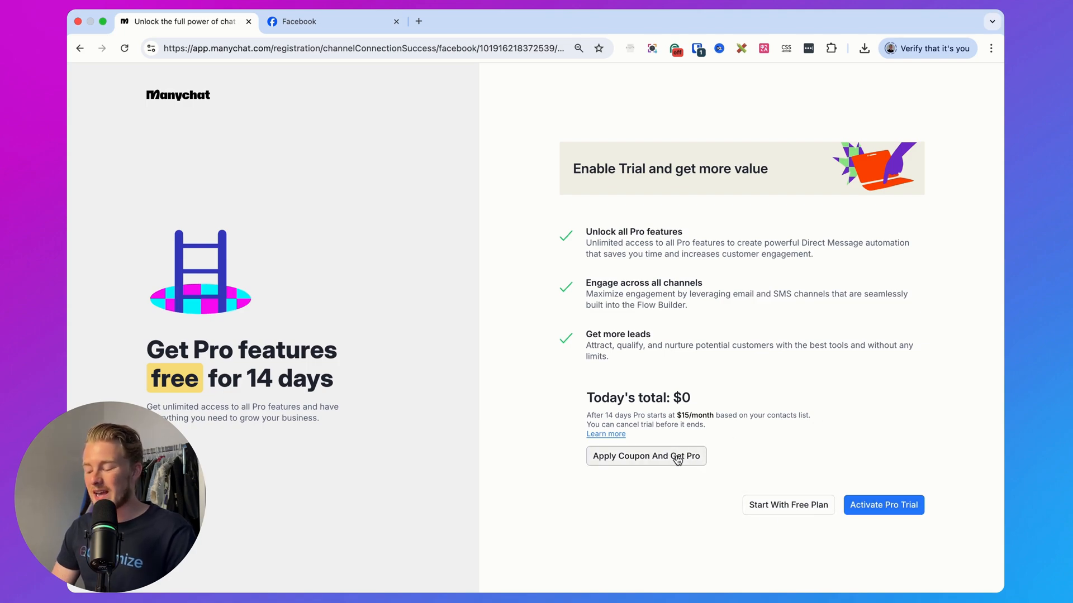
pyautogui.click(645, 456)
pyautogui.write('joren_wouters_edc')
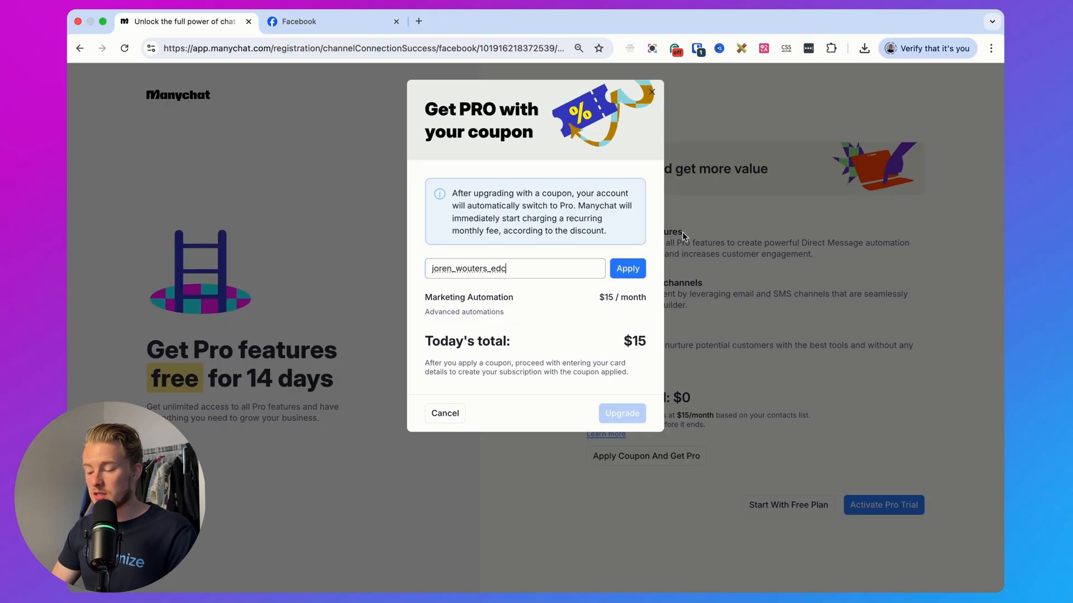
pyautogui.click(445, 414)
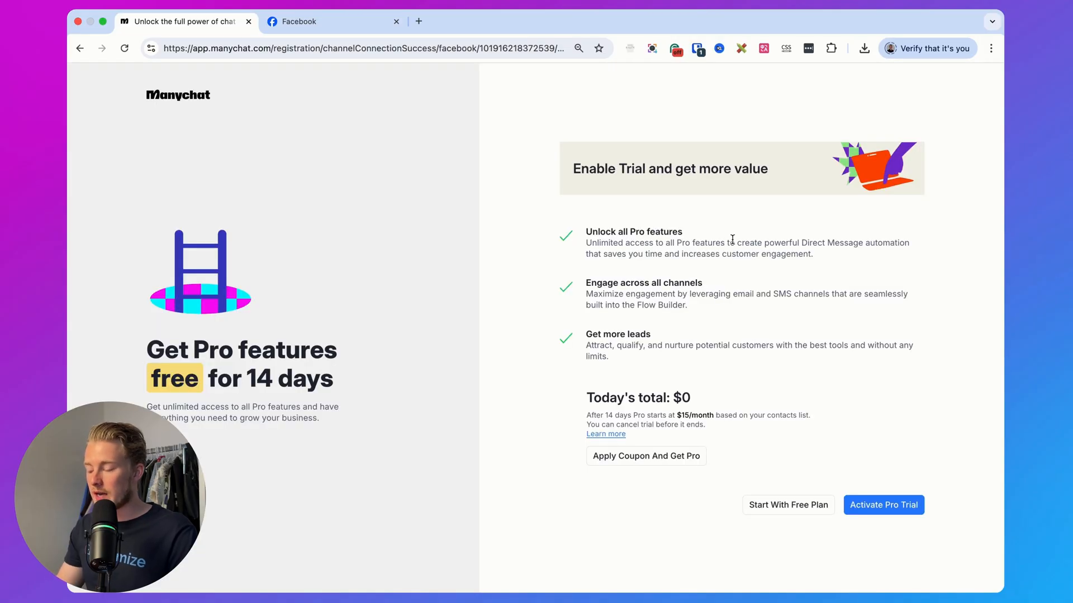
pyautogui.moveTo(712, 313)
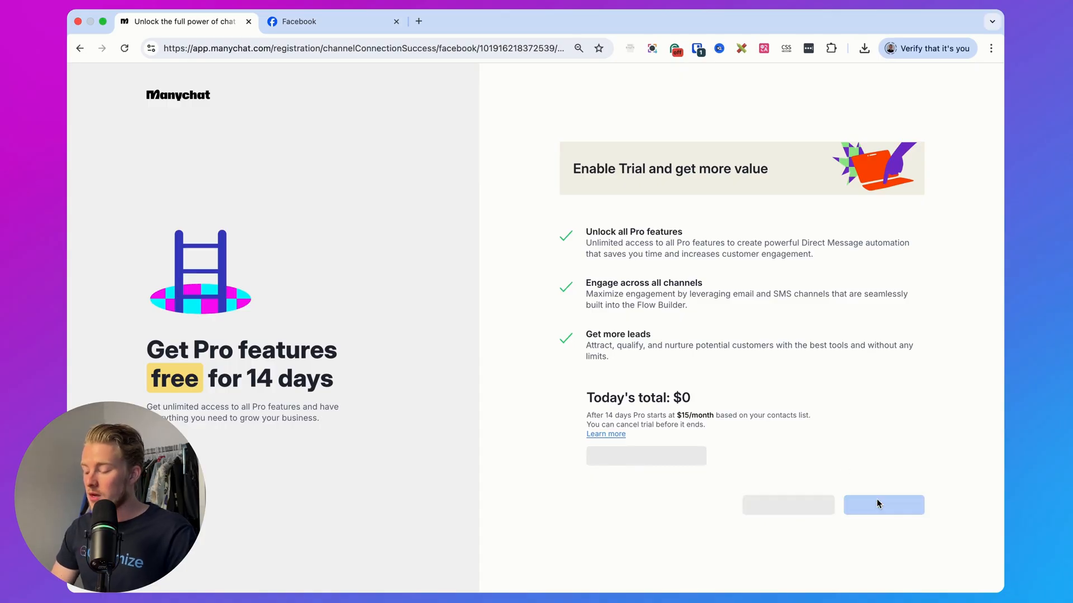
# - Activate the Pro trial, enter the Chatimize Demo dashboard, and switch to the Facebook tab
pyautogui.click(883, 505)
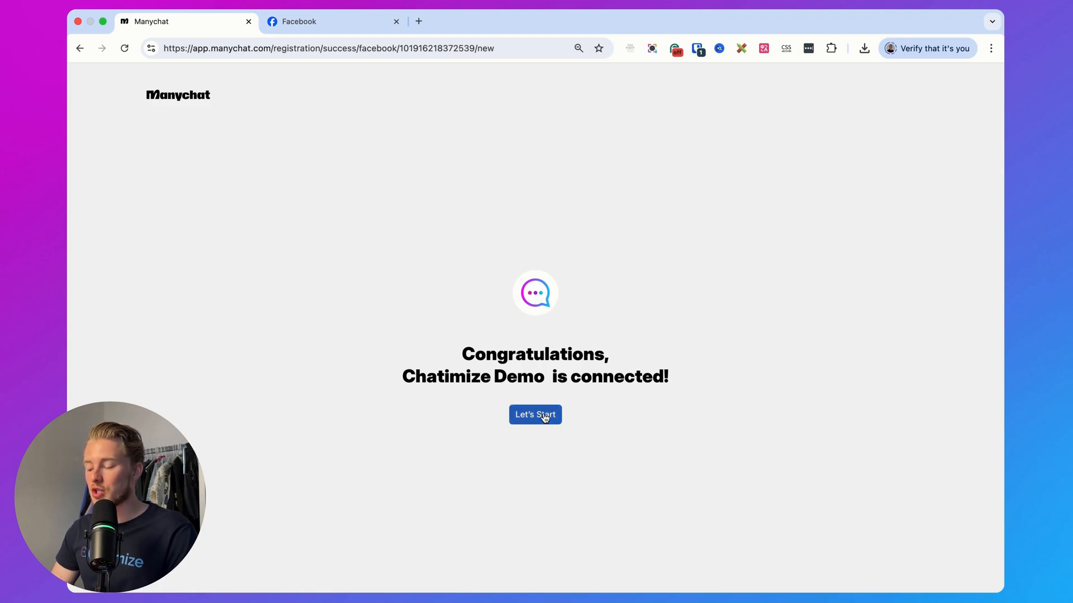
pyautogui.click(534, 413)
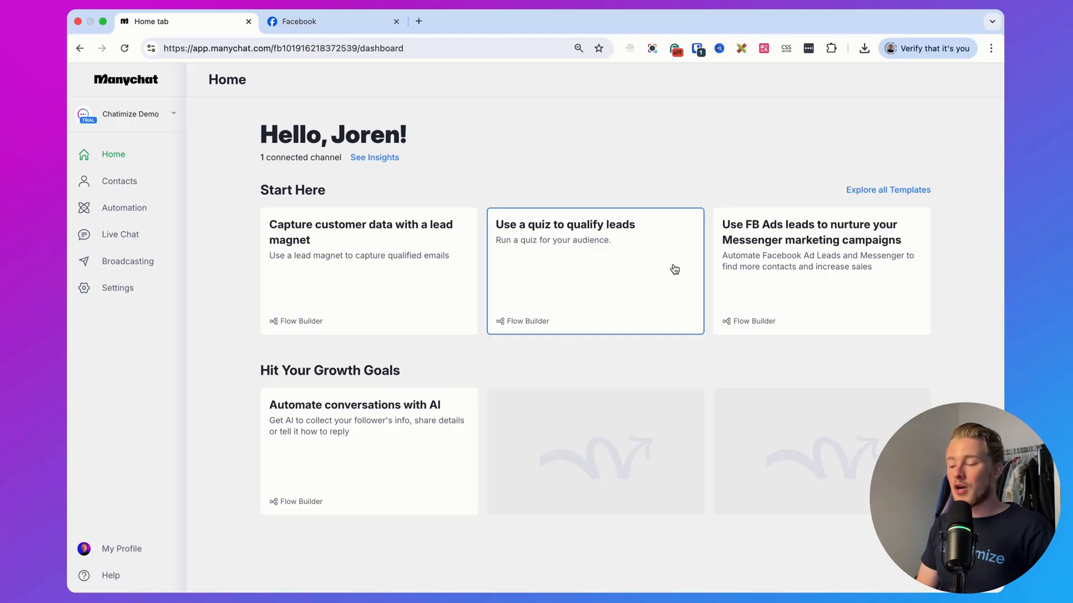
pyautogui.moveTo(362, 79)
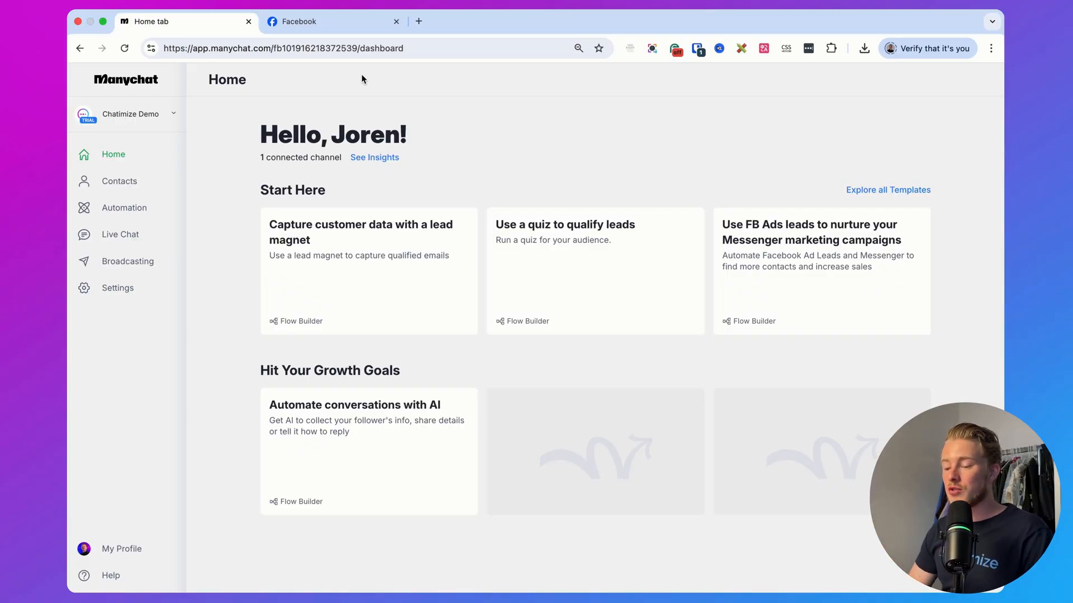
pyautogui.click(333, 22)
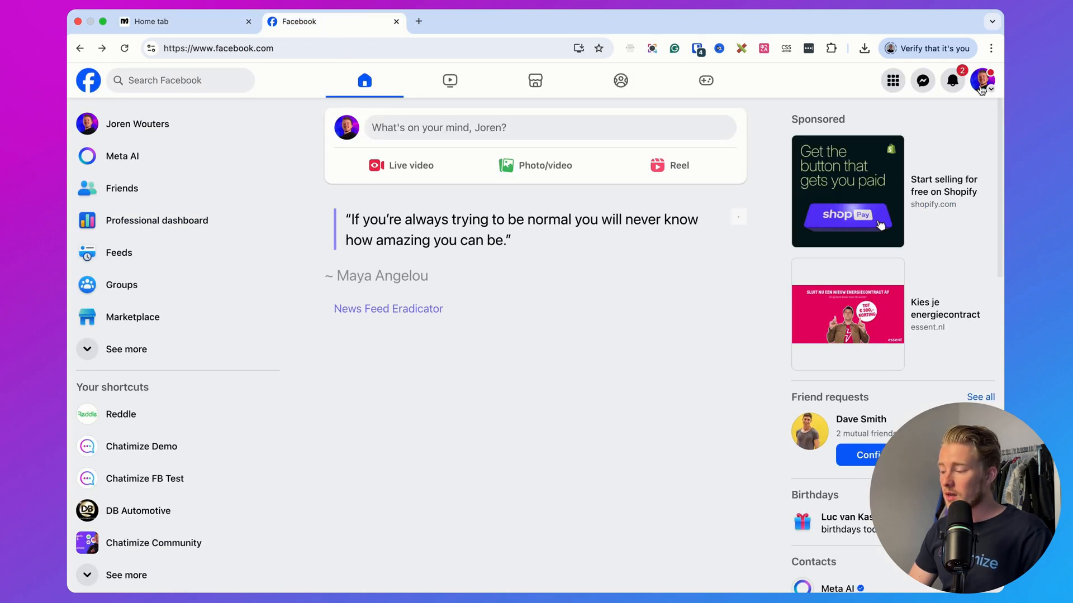
# - Switch Facebook to the Chatimize Demo page profile and open its Settings & privacy
pyautogui.click(982, 81)
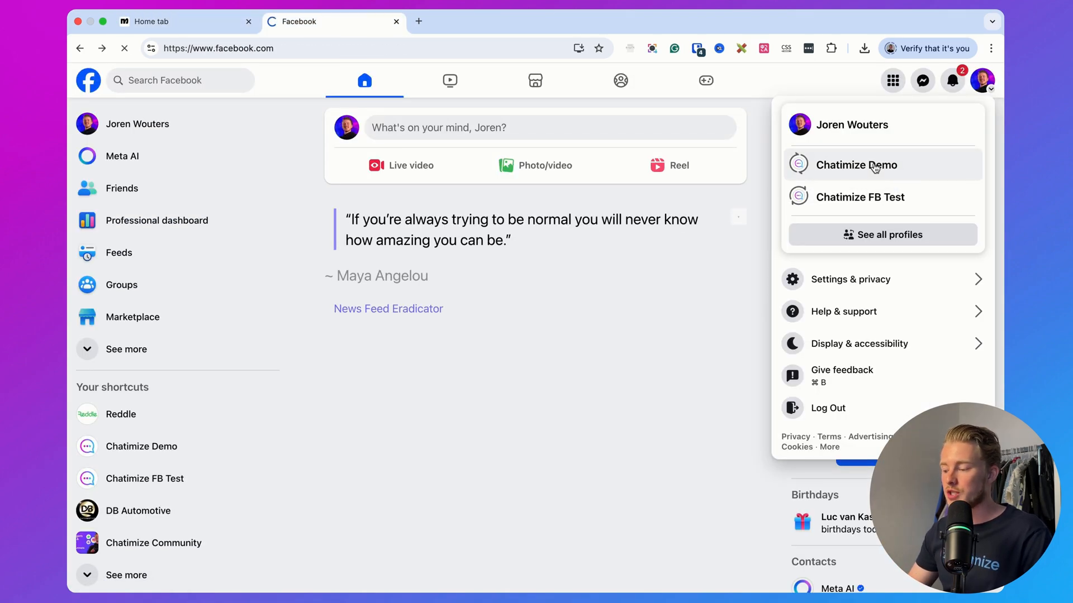
pyautogui.click(856, 165)
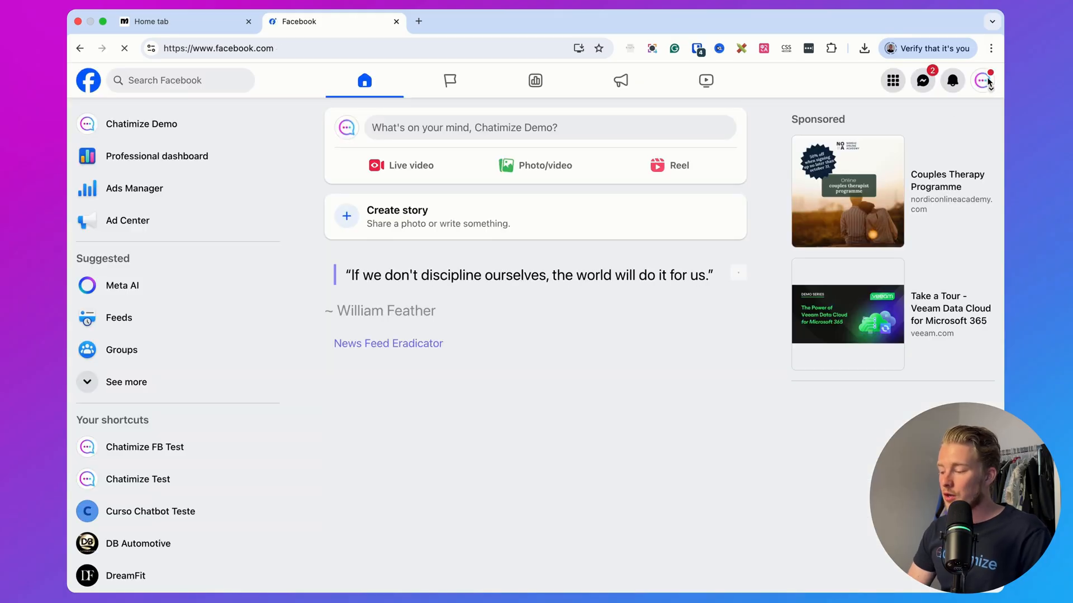
pyautogui.click(984, 81)
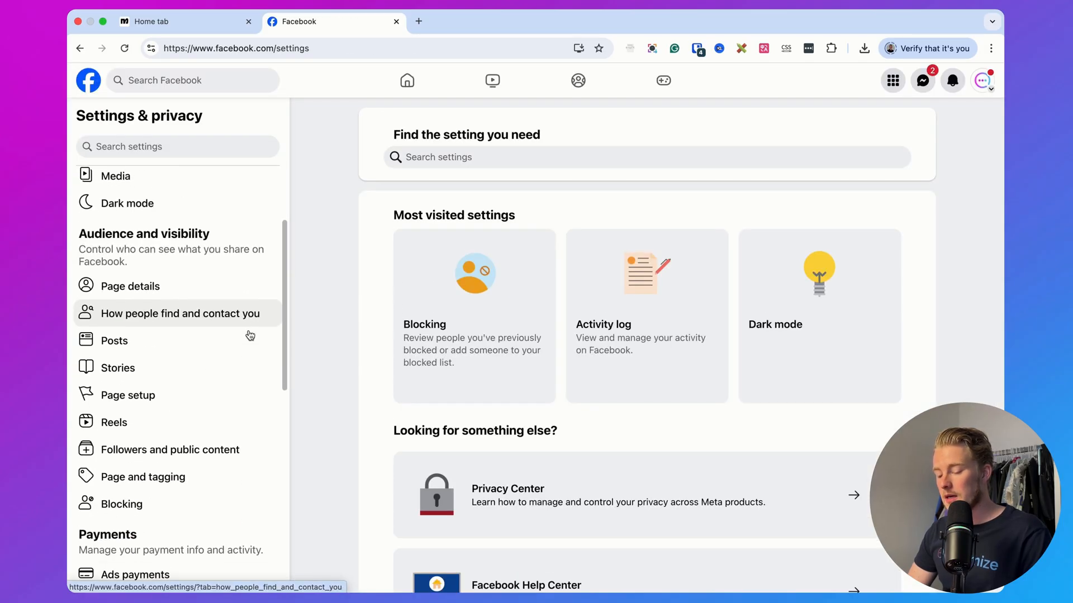
pyautogui.click(128, 391)
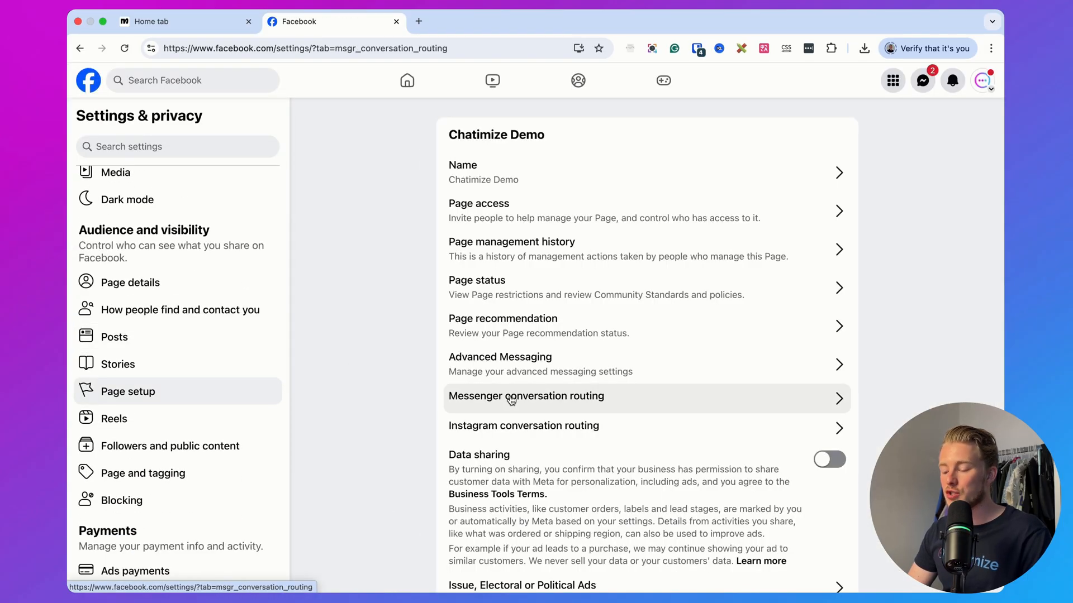
# - In Messenger conversation routing, remove the current default routing app
pyautogui.click(525, 396)
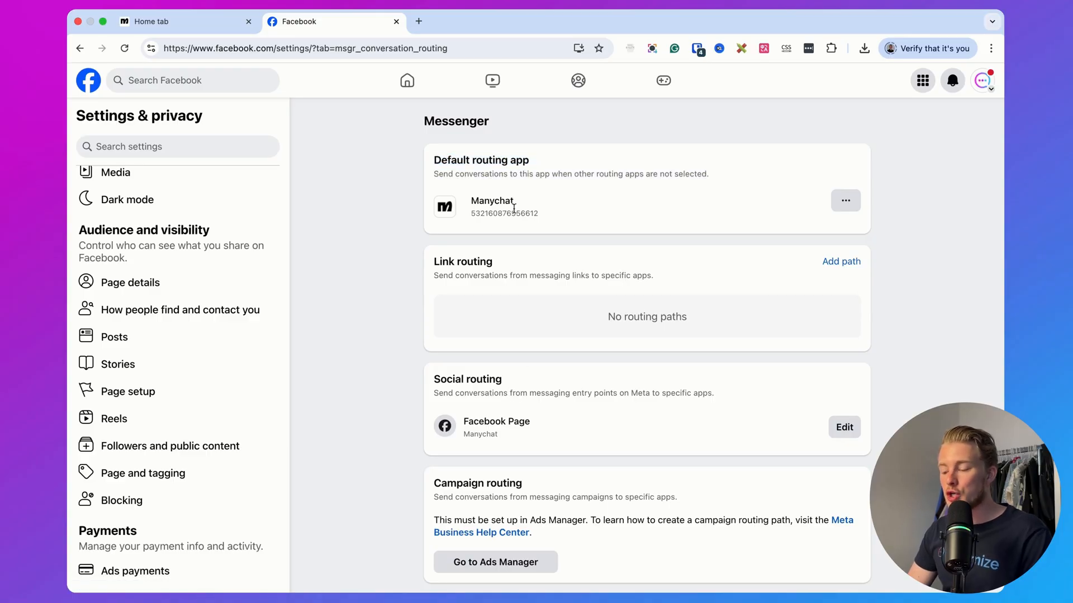
pyautogui.click(845, 200)
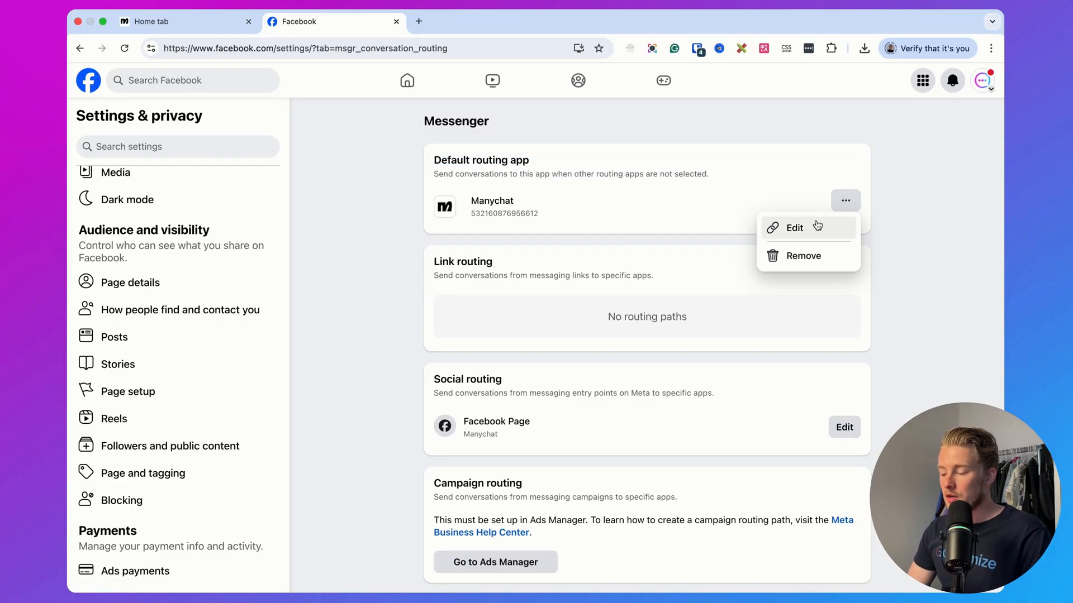
pyautogui.click(803, 255)
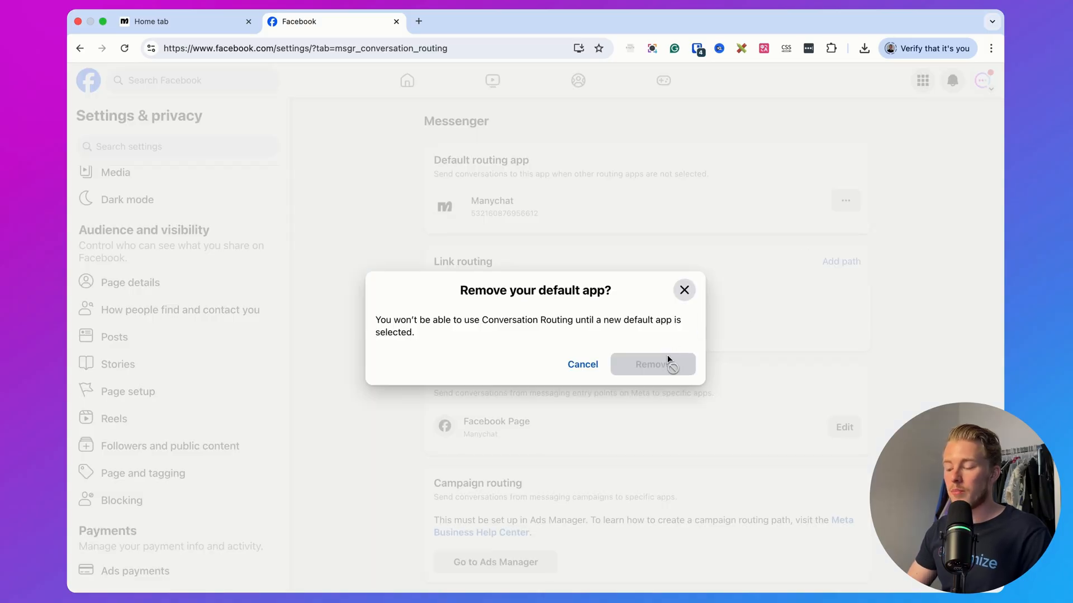
pyautogui.click(652, 364)
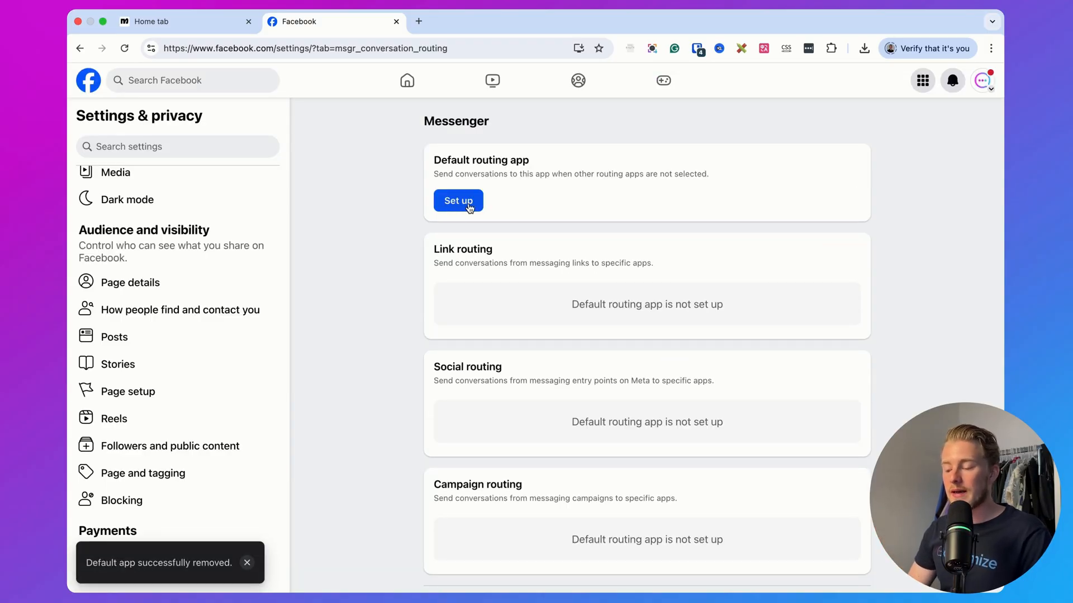
# - Set up Manychat again as the page's default Messenger routing app
pyautogui.click(458, 200)
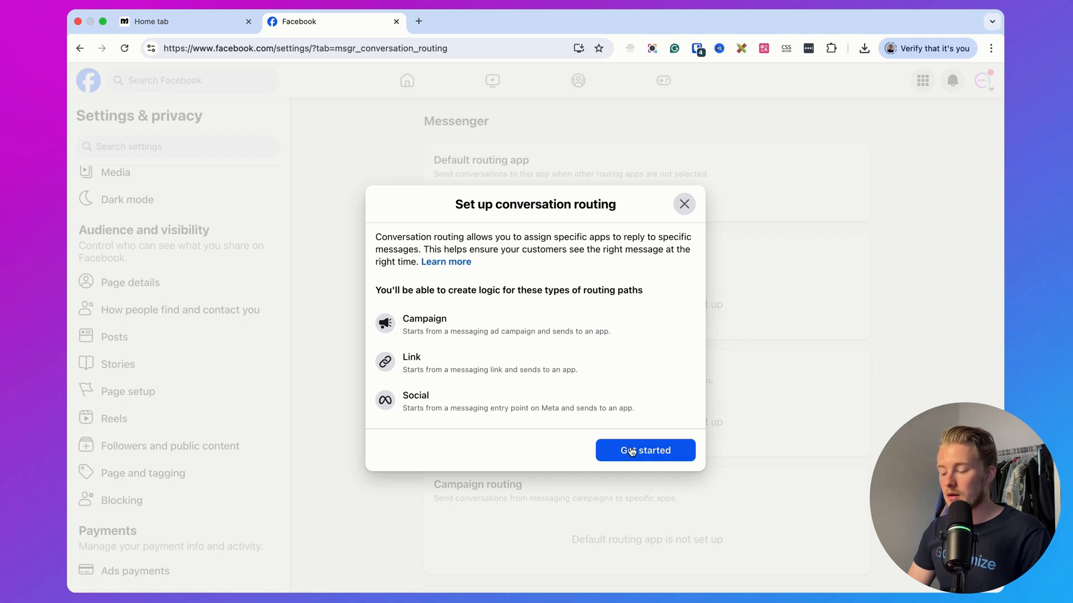
pyautogui.click(645, 451)
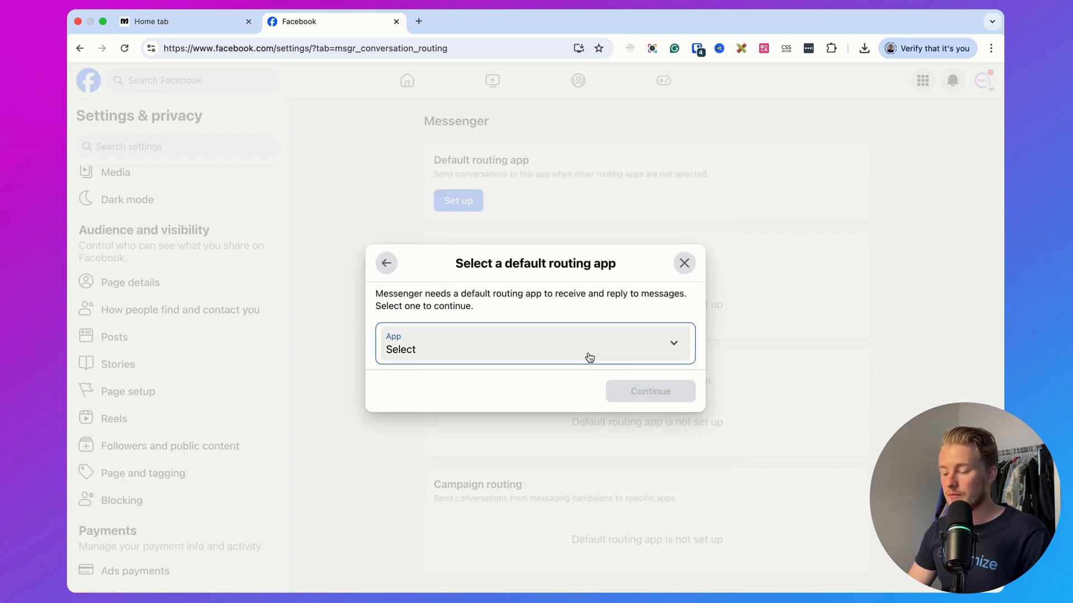
pyautogui.click(534, 343)
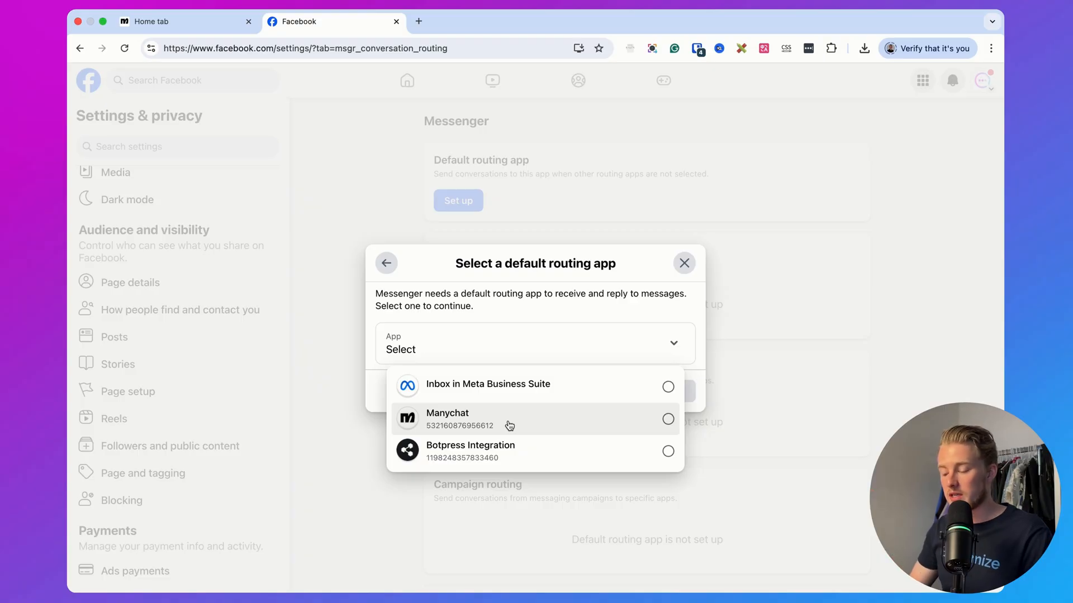
pyautogui.click(447, 419)
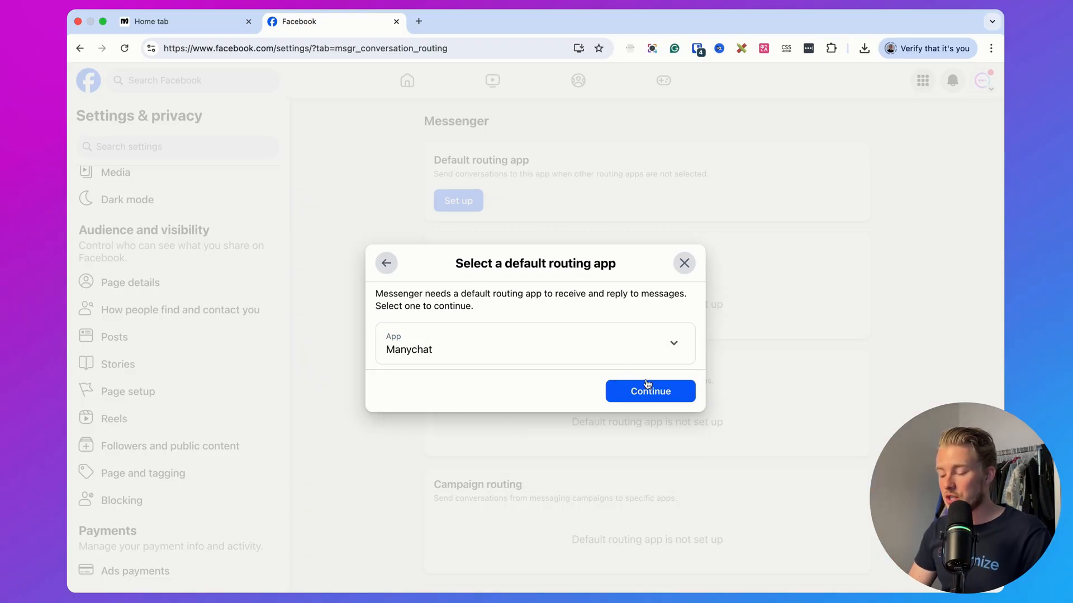
pyautogui.click(648, 391)
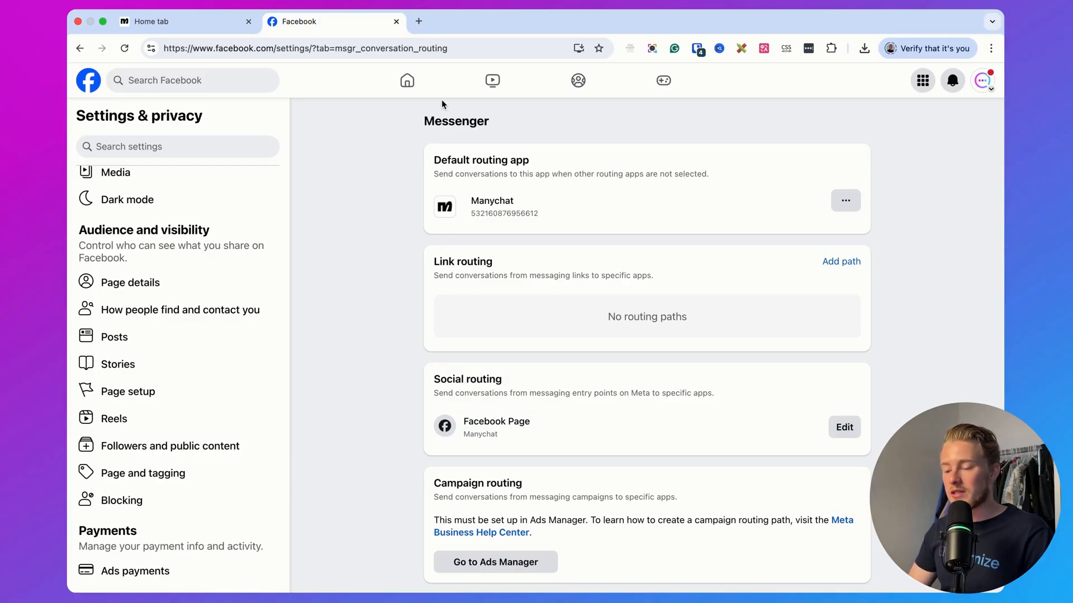
# - In Manychat Automation, create a new blank automation from scratch and add a new trigger
pyautogui.click(184, 21)
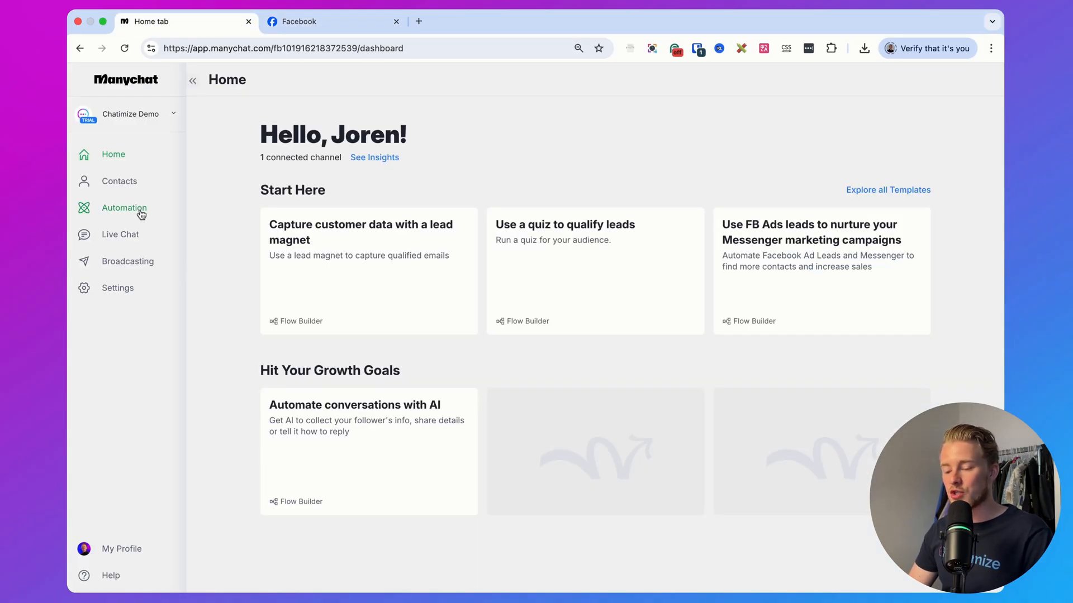
pyautogui.click(124, 207)
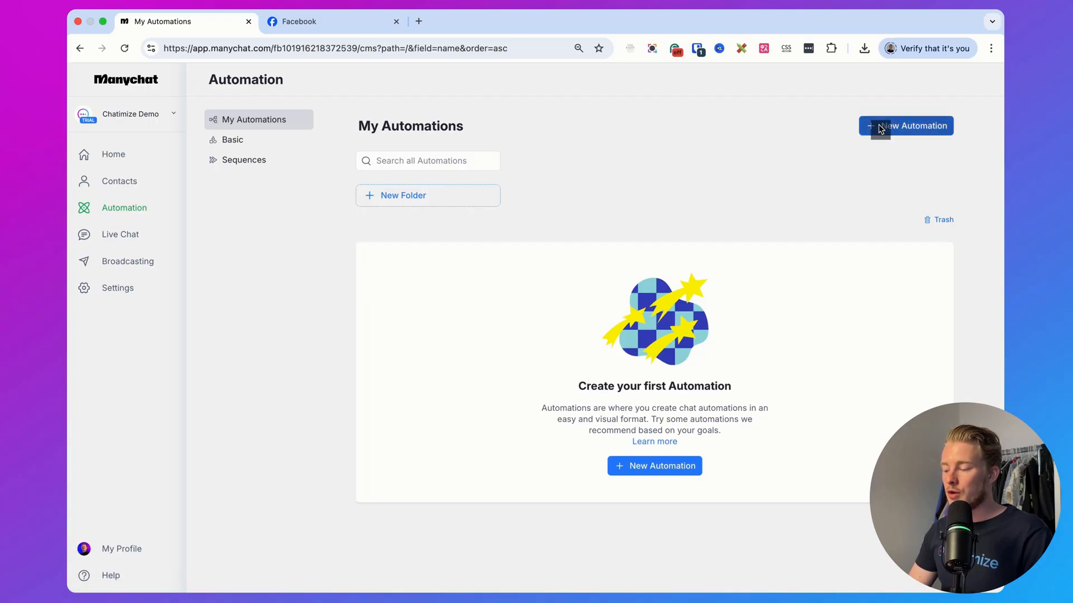
pyautogui.click(905, 126)
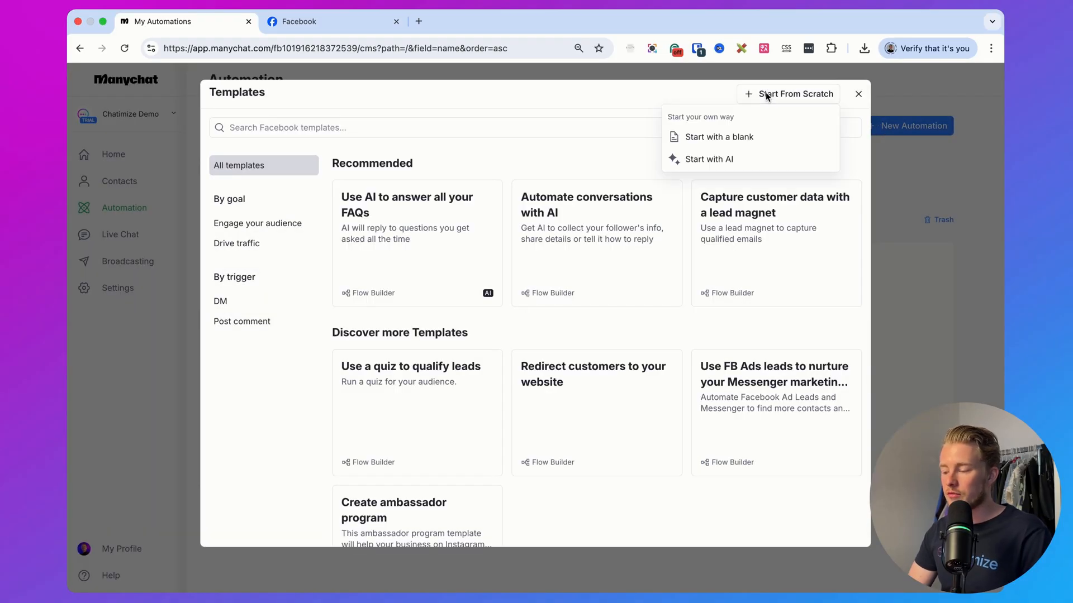
pyautogui.click(717, 136)
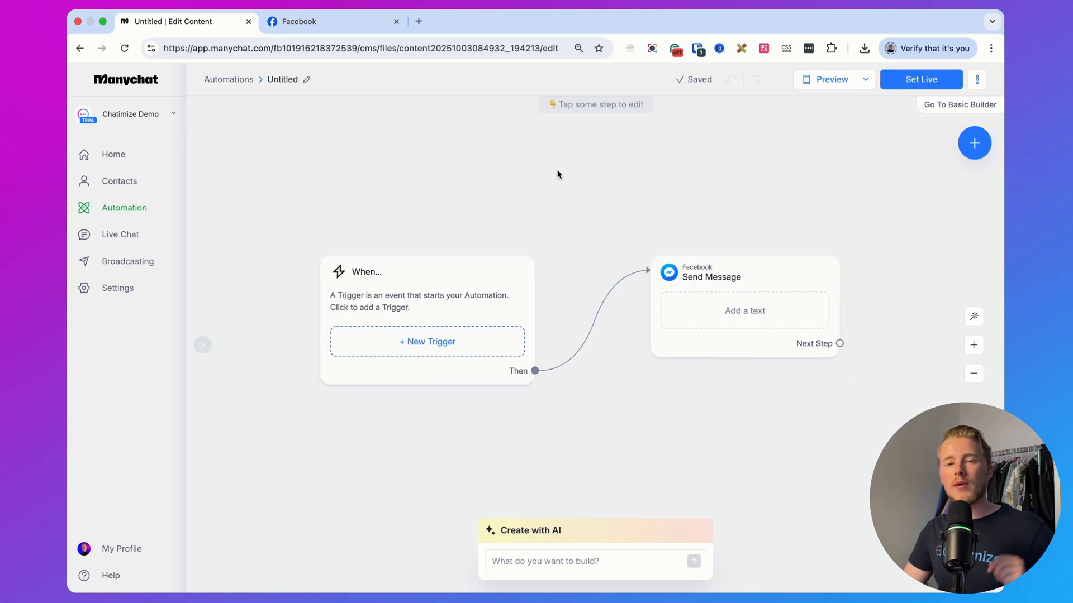
pyautogui.click(425, 341)
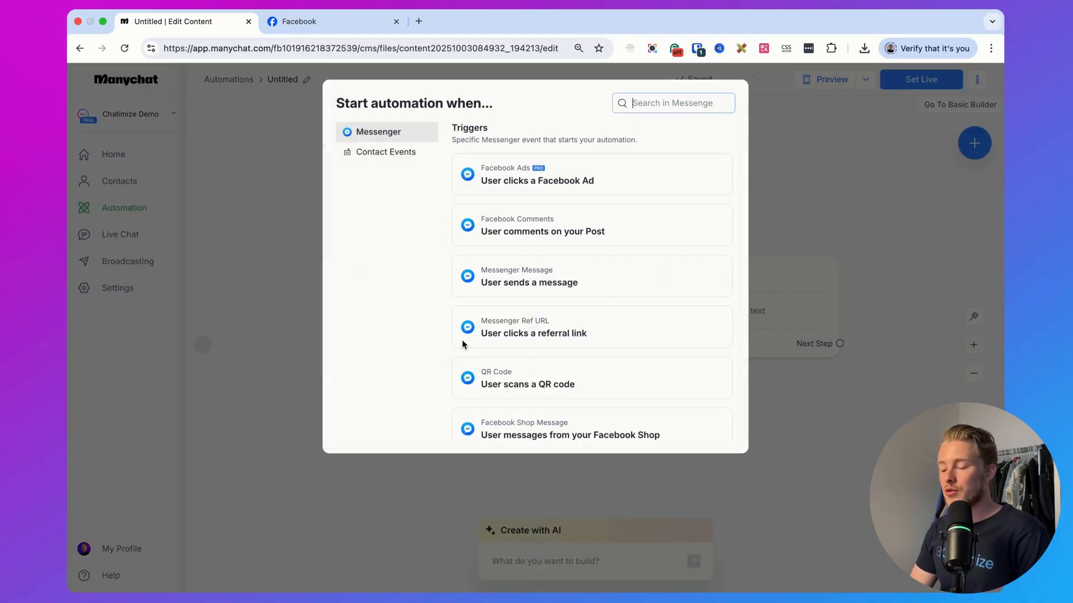
pyautogui.moveTo(572, 235)
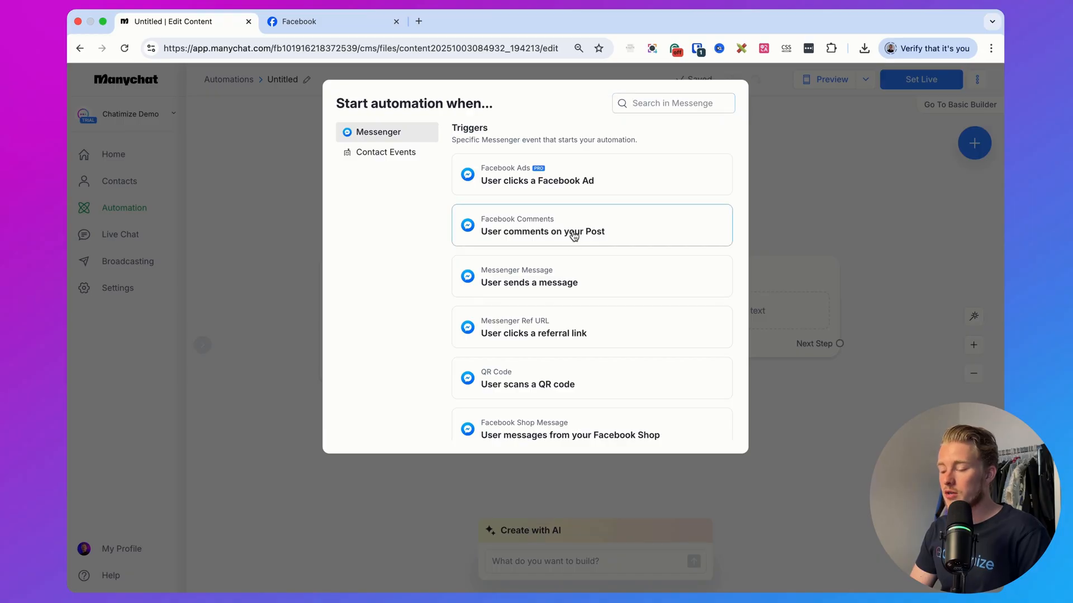
# - Use a Facebook Comments trigger with keyword 'test', first-level comments only, and public auto-response in Feed
pyautogui.click(591, 226)
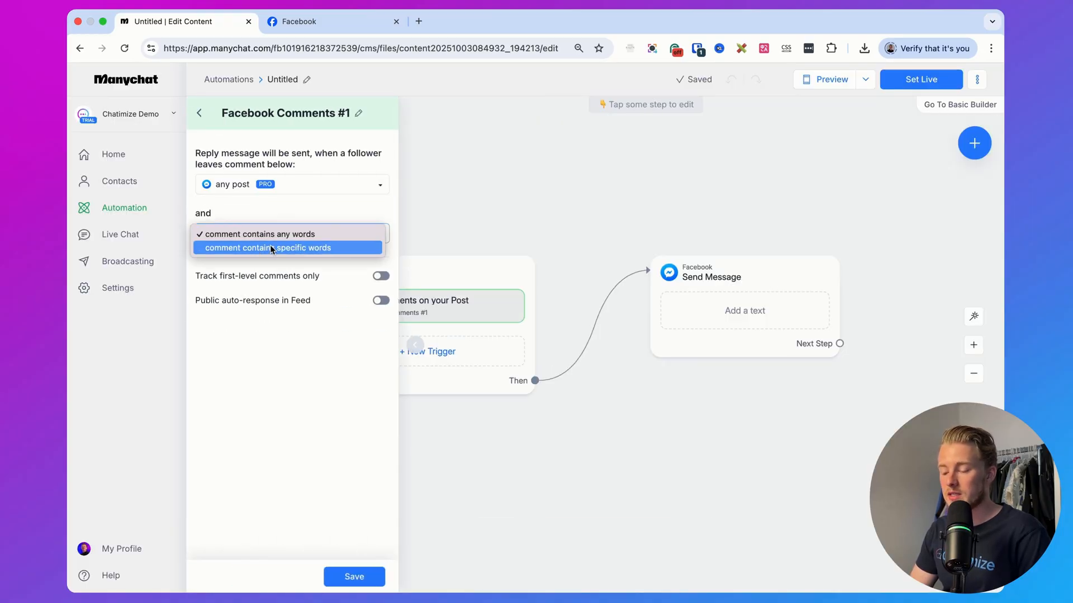
pyautogui.click(268, 248)
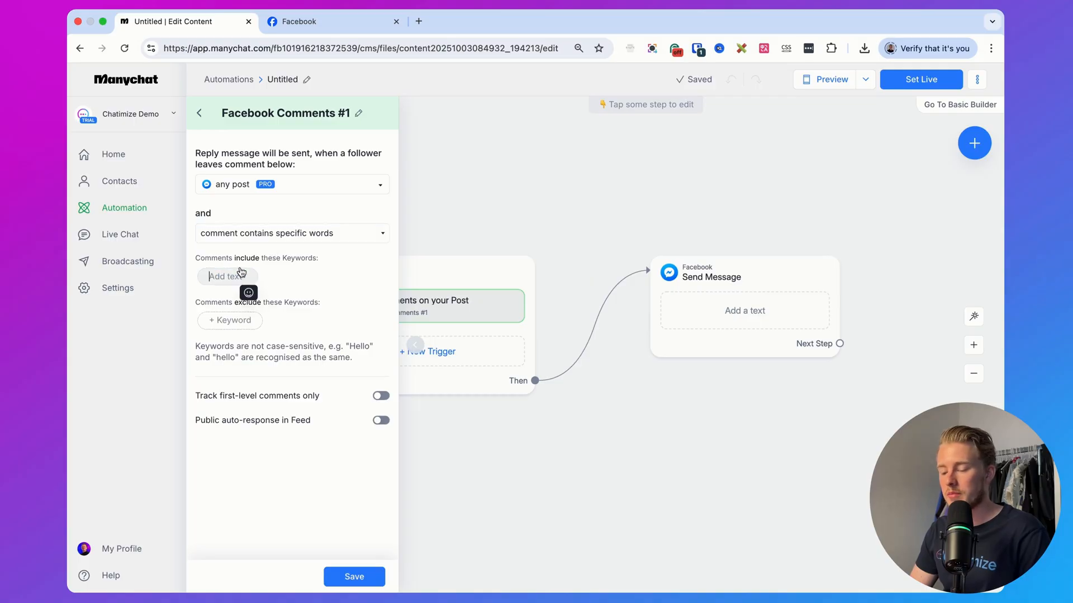
pyautogui.write('test')
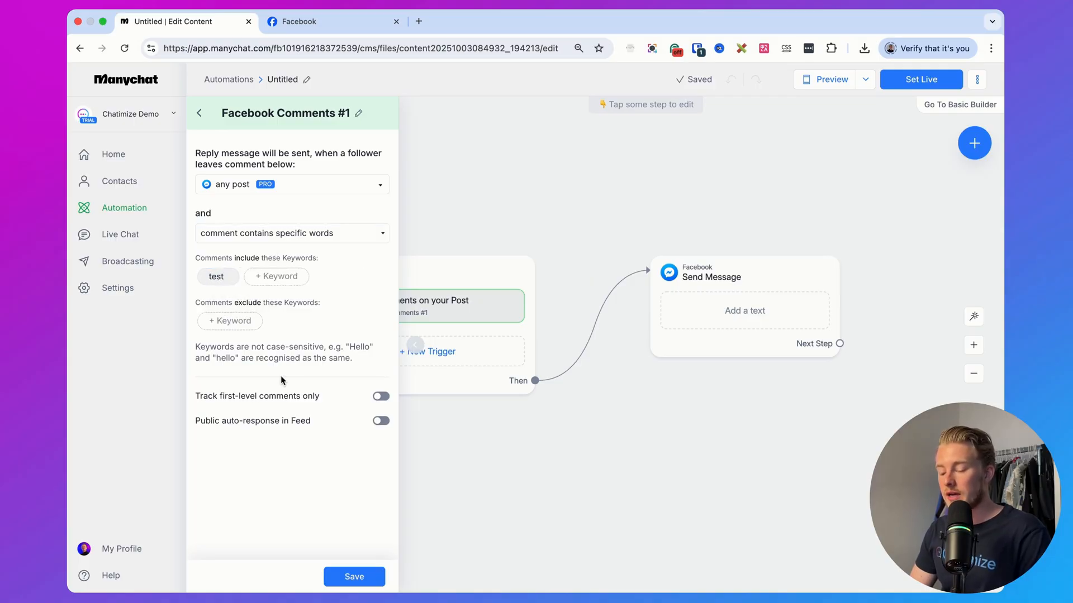
pyautogui.click(381, 396)
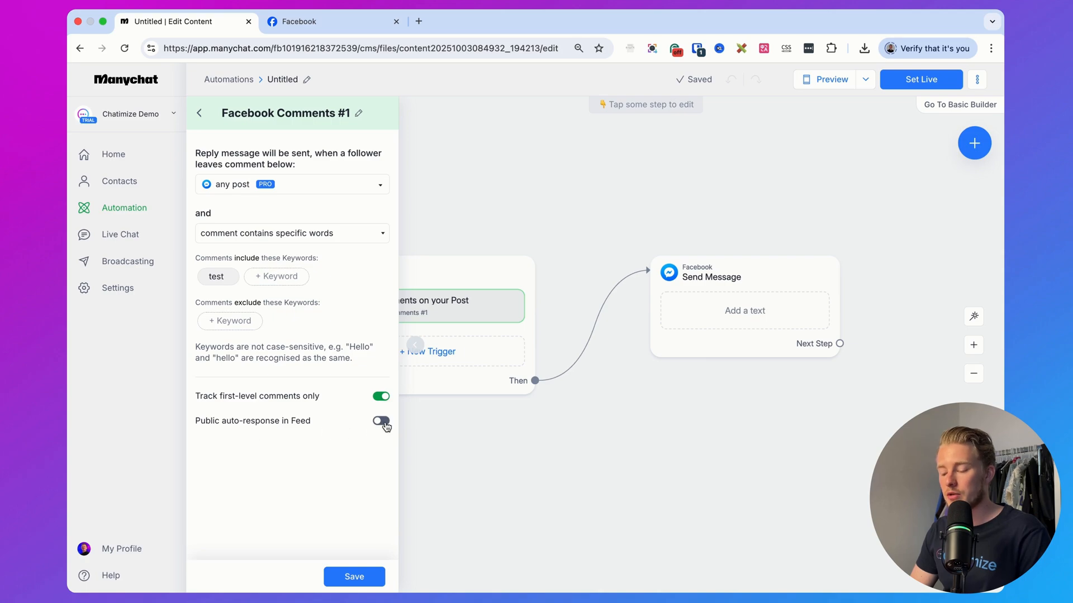
pyautogui.click(380, 422)
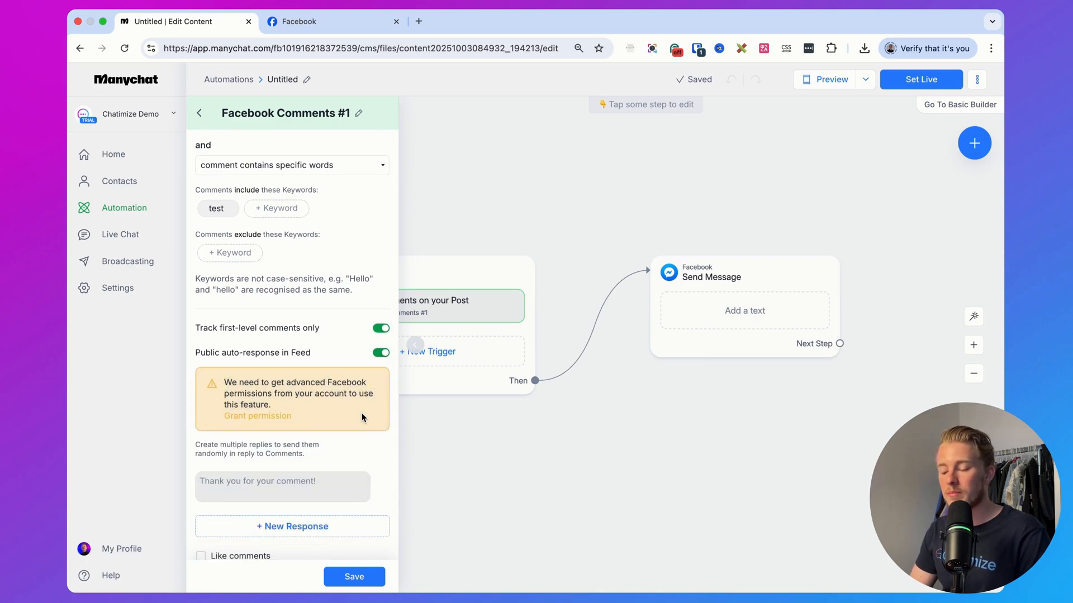
pyautogui.click(257, 416)
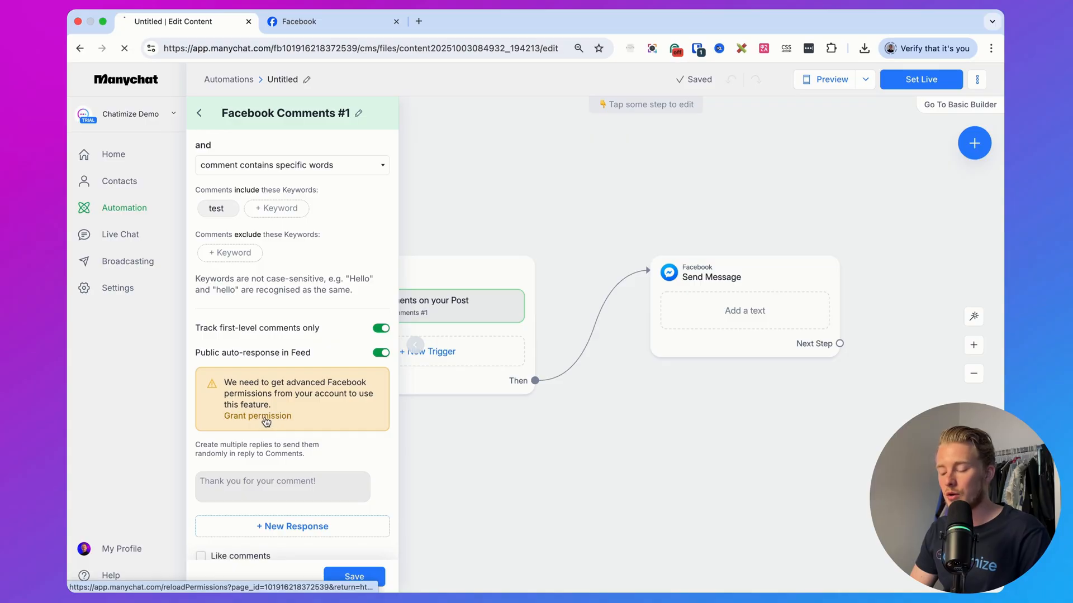
# - Grant Manychat the advanced permissions, switching to and continuing as the required Facebook account
pyautogui.click(257, 416)
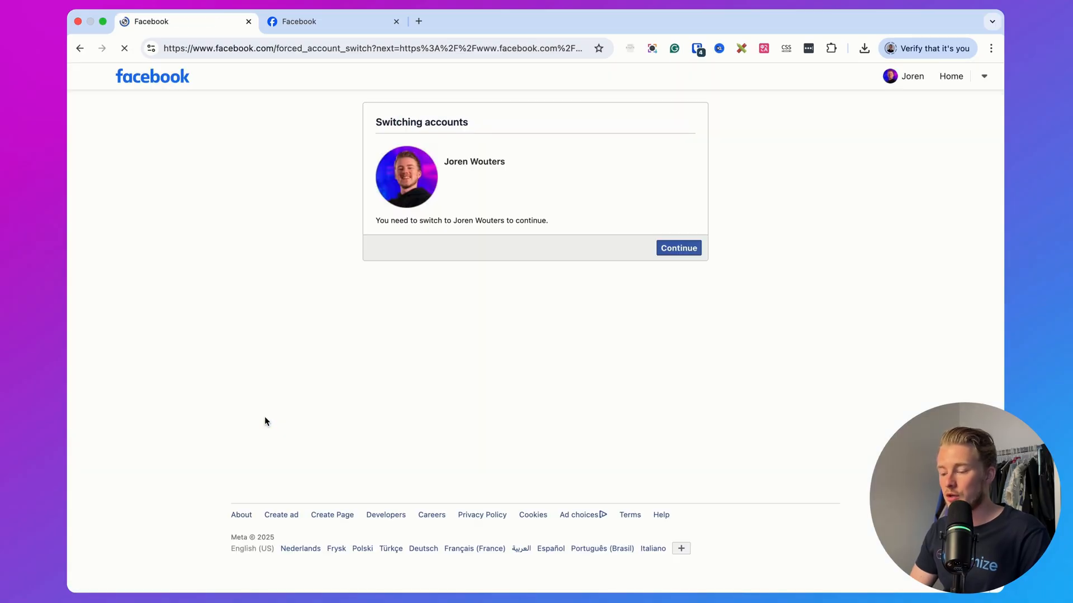
pyautogui.click(678, 248)
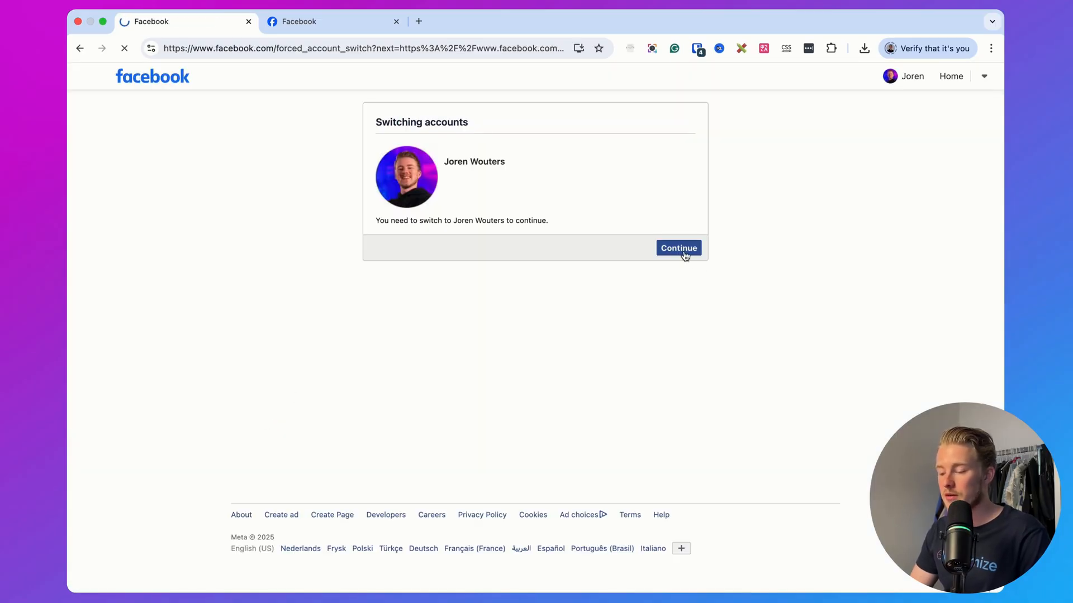
pyautogui.click(678, 248)
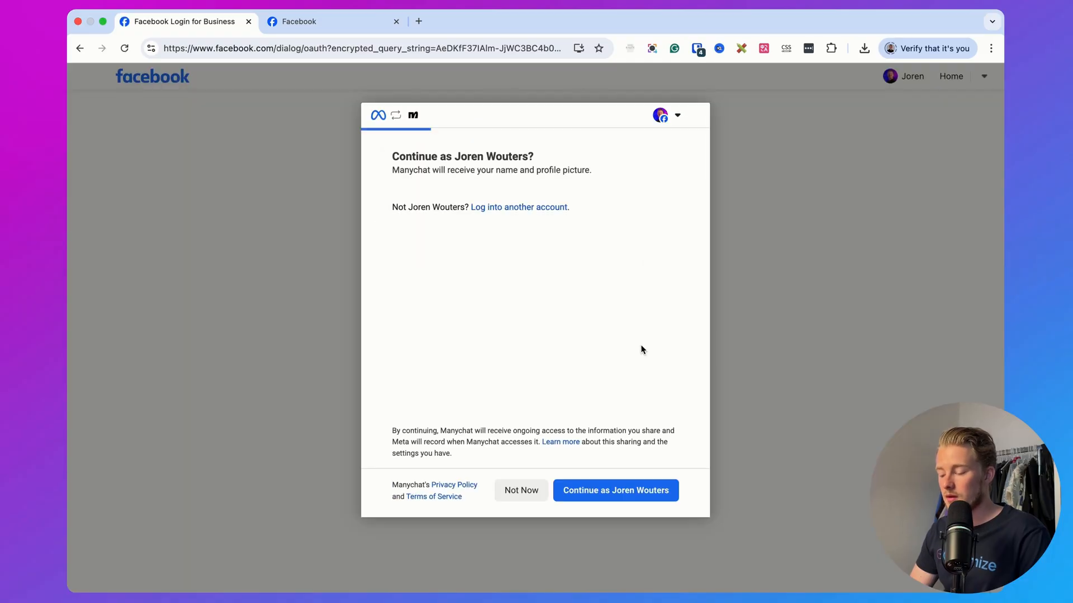
pyautogui.click(614, 490)
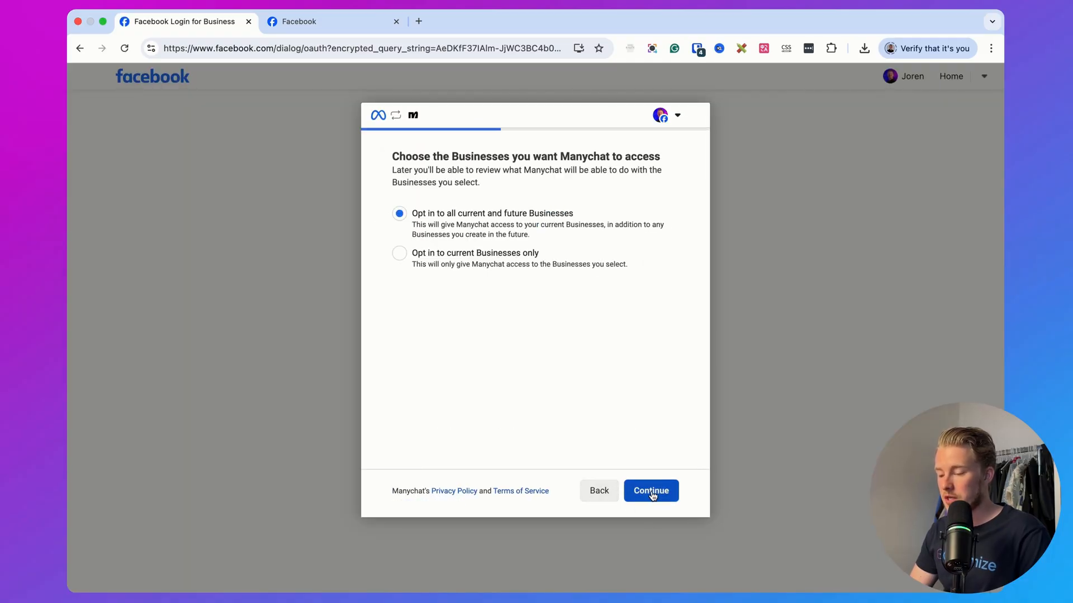
# - Opt Manychat in to all businesses, approve its access and return to the builder
pyautogui.click(650, 490)
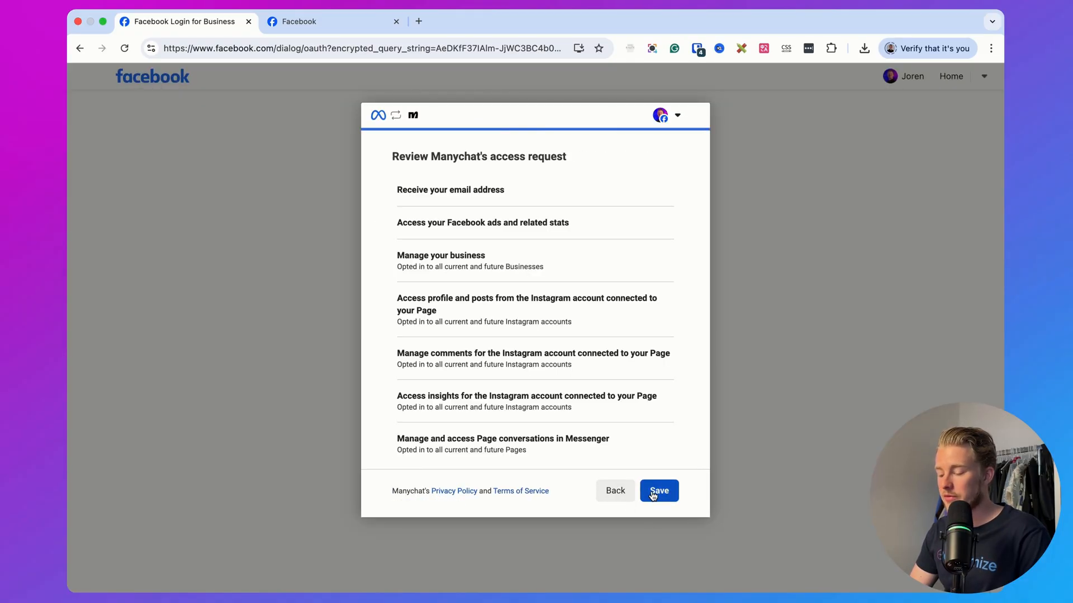
pyautogui.click(657, 491)
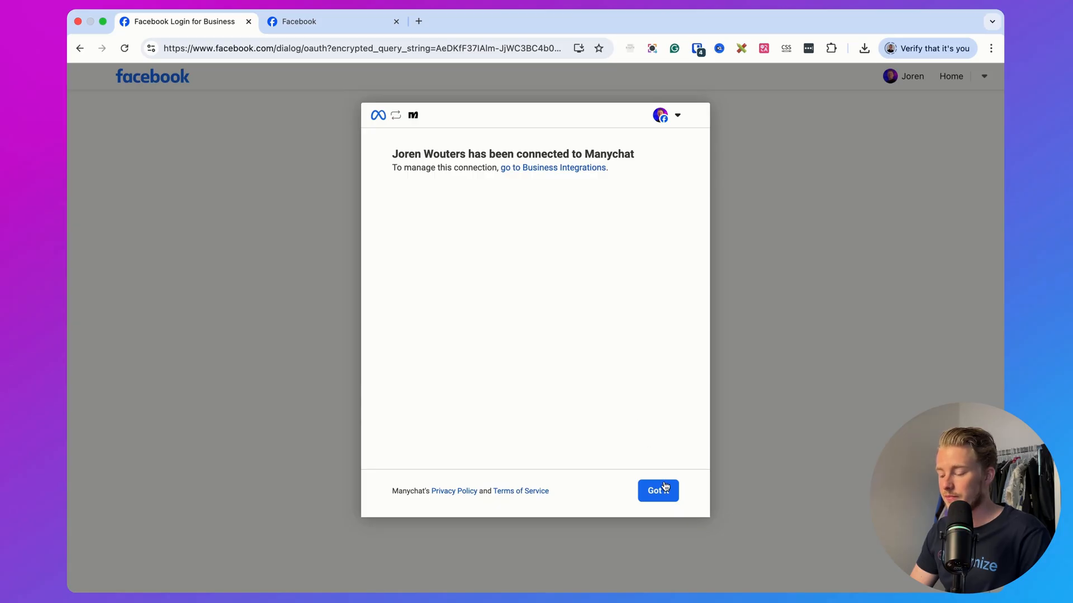
pyautogui.click(656, 491)
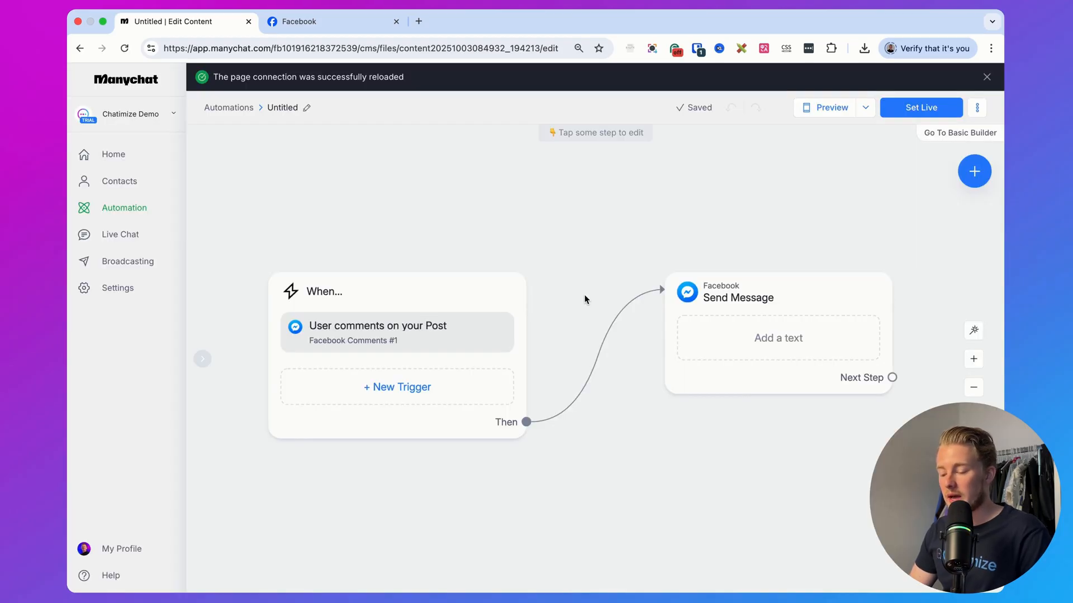
# - Make the trigger fire on comments with specific words and reply publicly 'Thank you for your comment!', then save
pyautogui.click(378, 332)
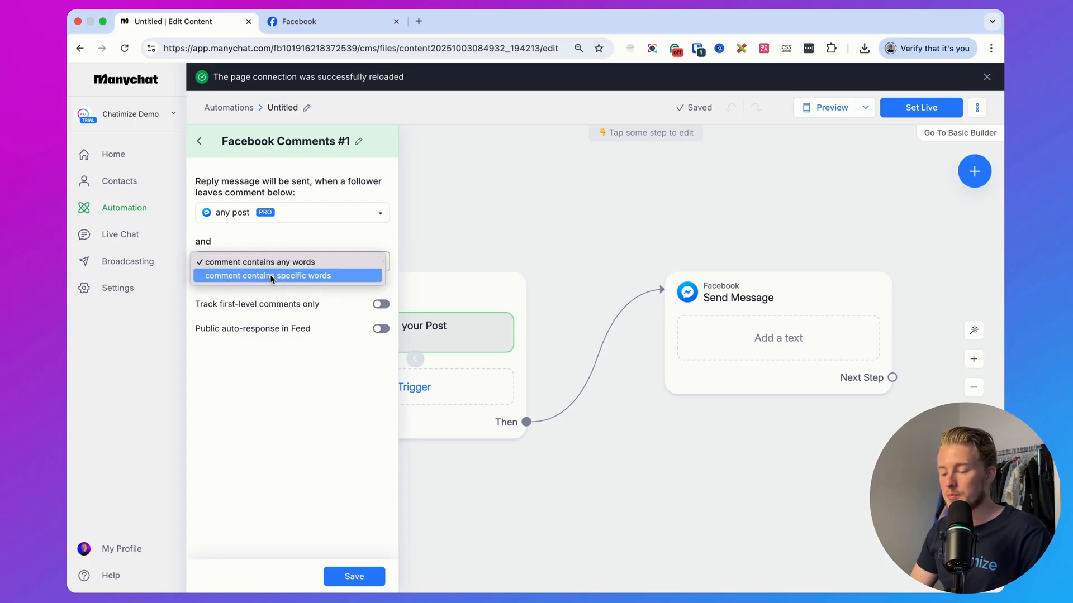
pyautogui.click(267, 276)
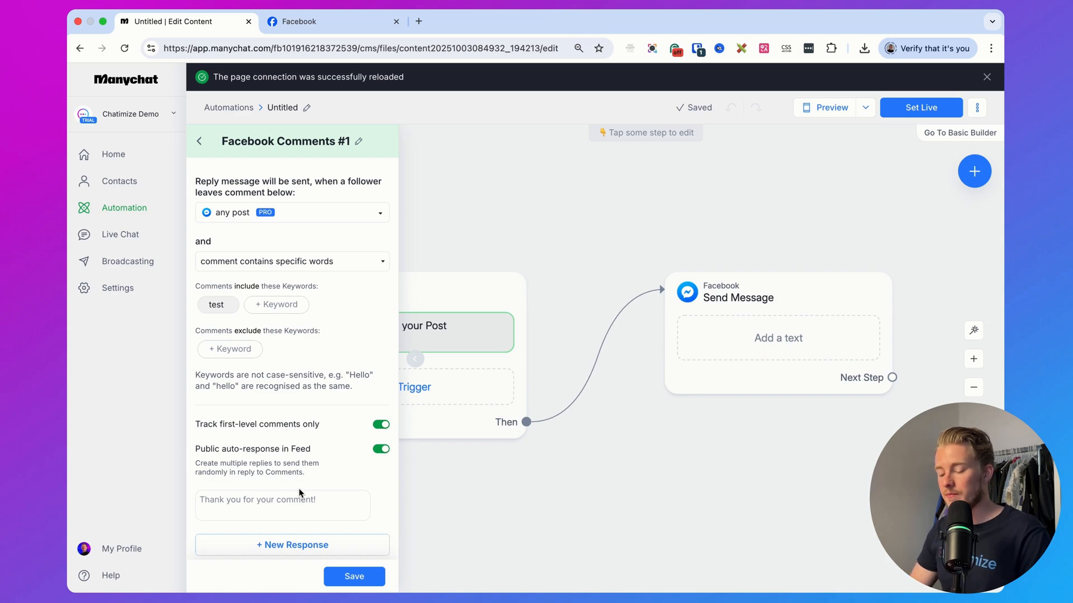
pyautogui.write('Thank you for your comment!')
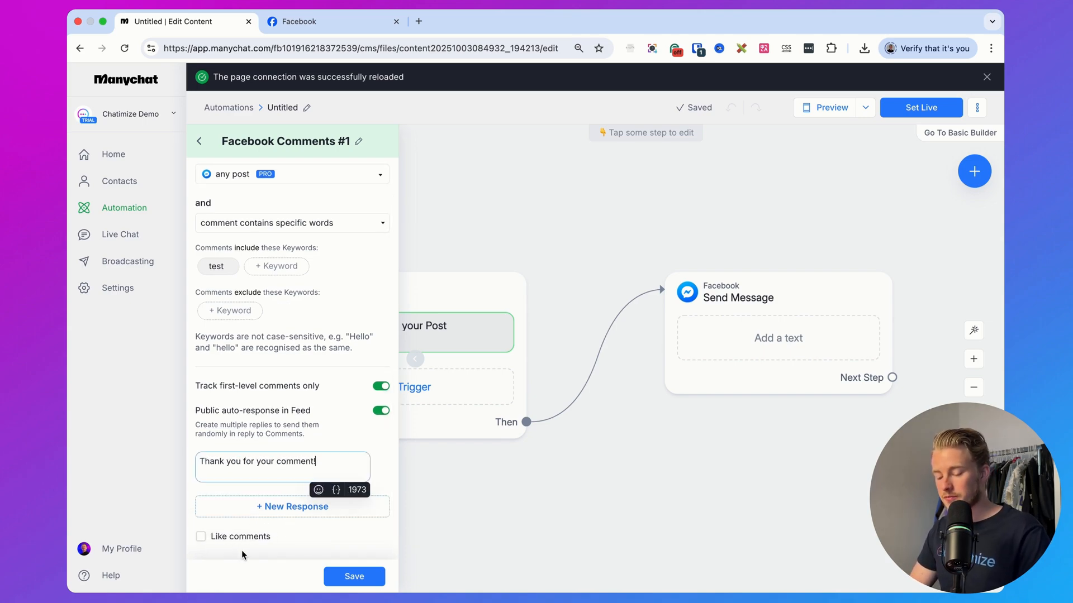
pyautogui.click(201, 536)
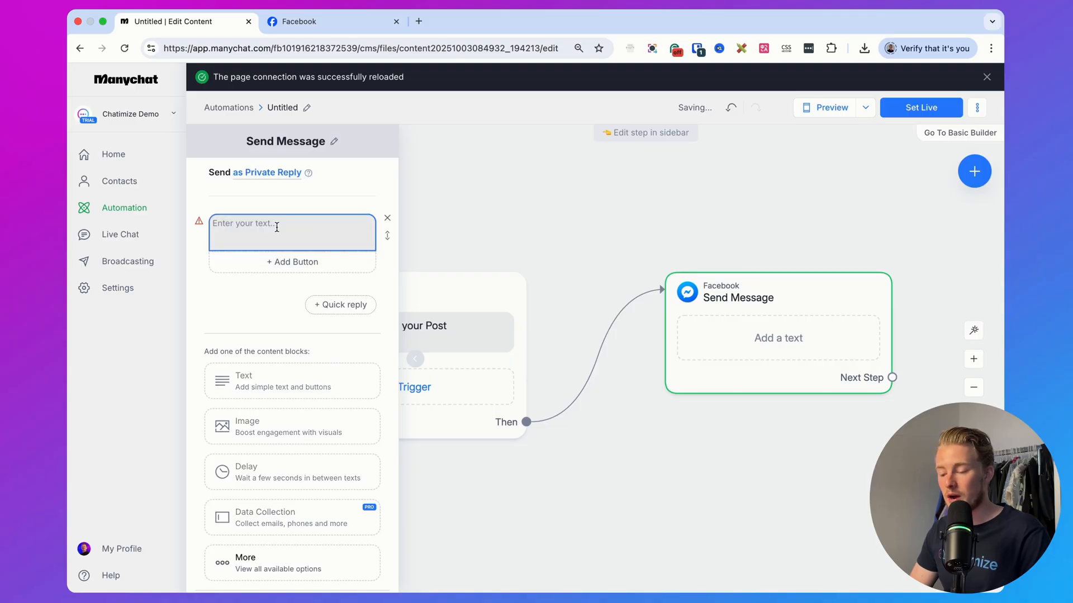
# - Write the private reply 'It works!' with a Test button leading to a second message 'It works! 2'
pyautogui.click(291, 225)
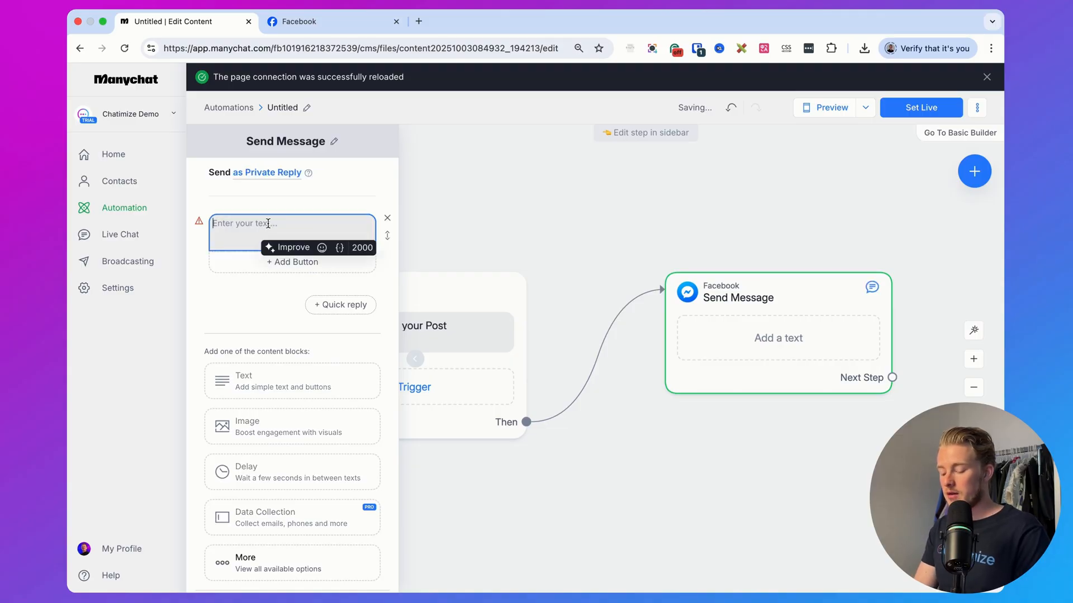
pyautogui.write('It works!')
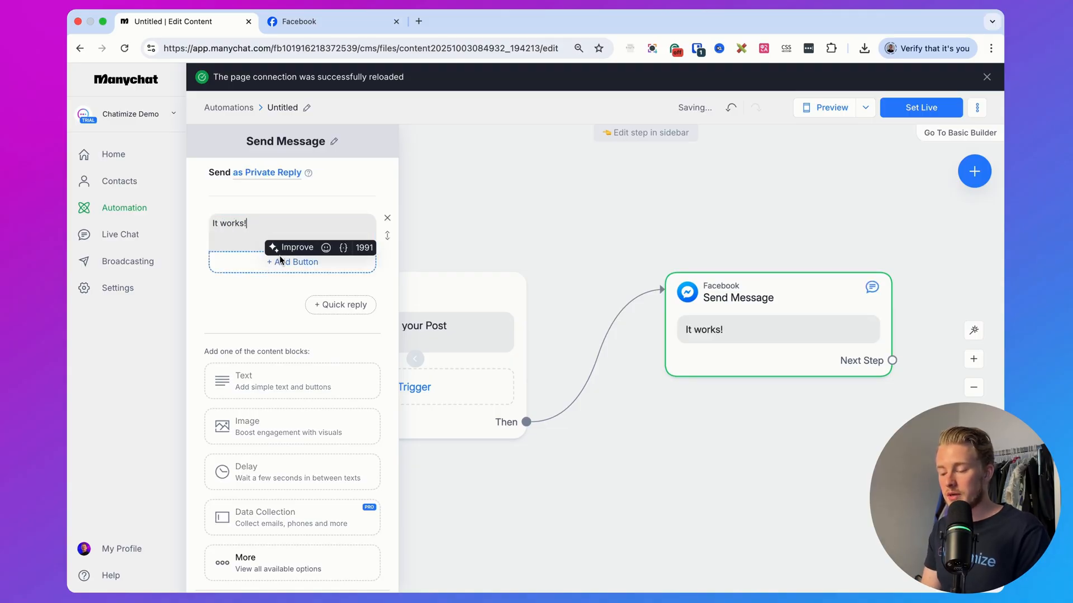
pyautogui.click(297, 262)
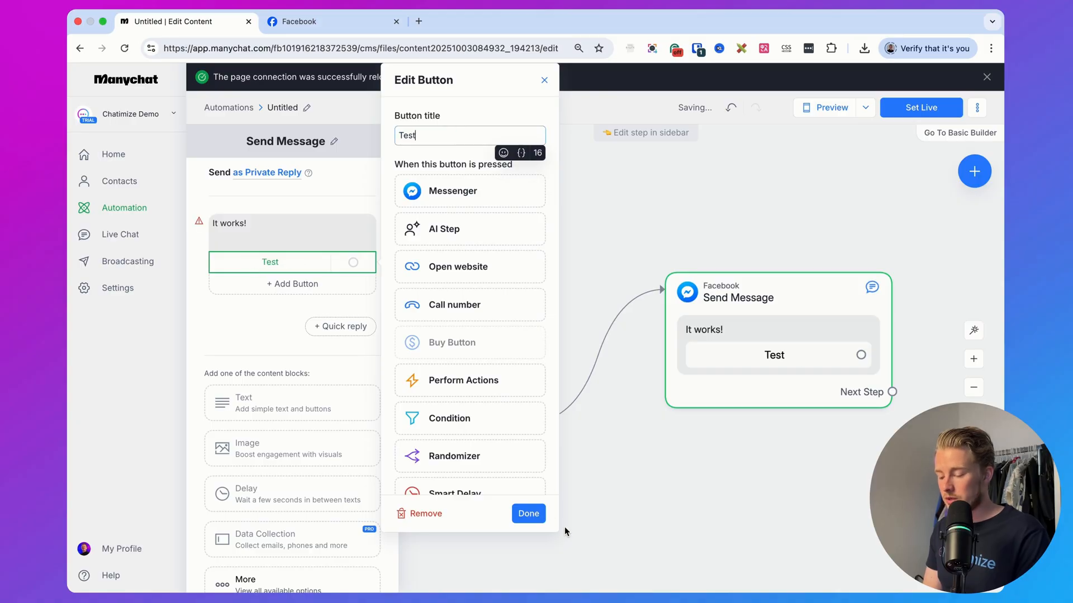
pyautogui.click(528, 514)
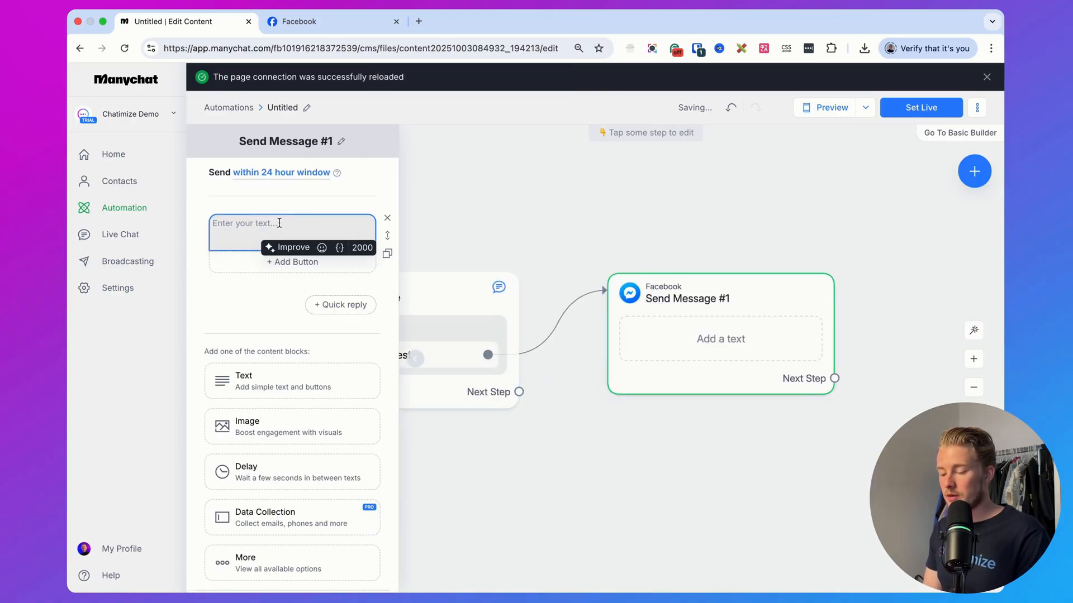
pyautogui.write('It works! 12')
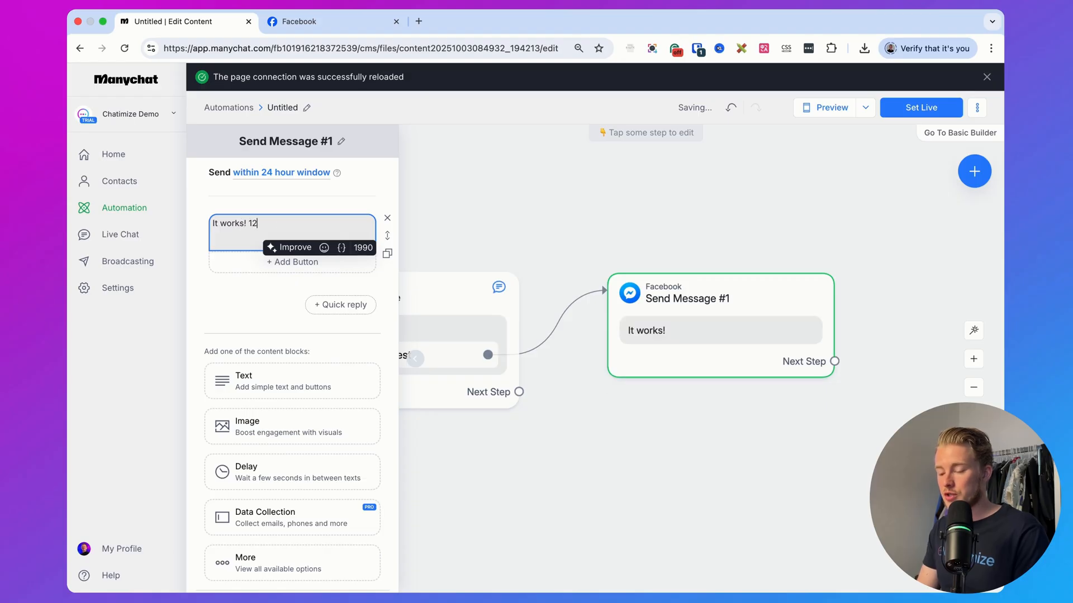
# - Close the message editor and set the automation live
pyautogui.click(406, 148)
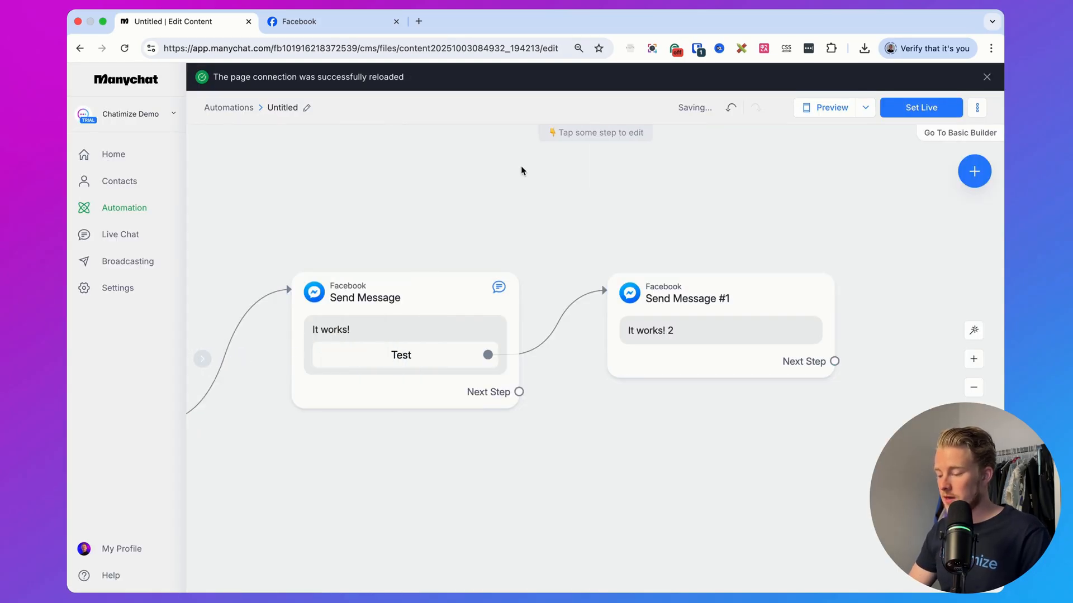
pyautogui.click(920, 108)
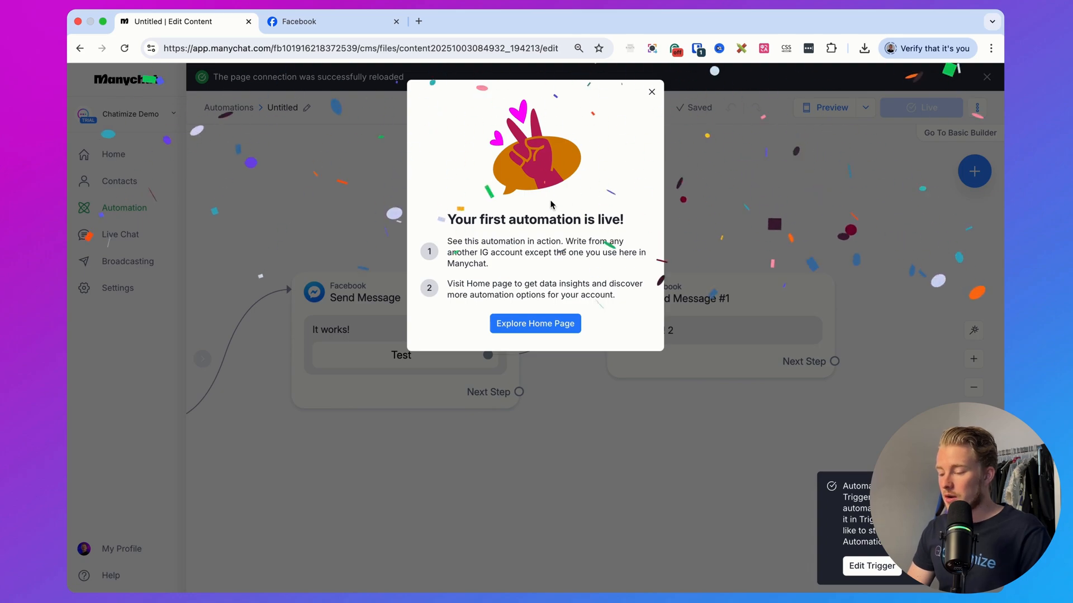
# - Dismiss the 'Your first automation is live!' notice and switch to the Facebook tab
pyautogui.click(651, 91)
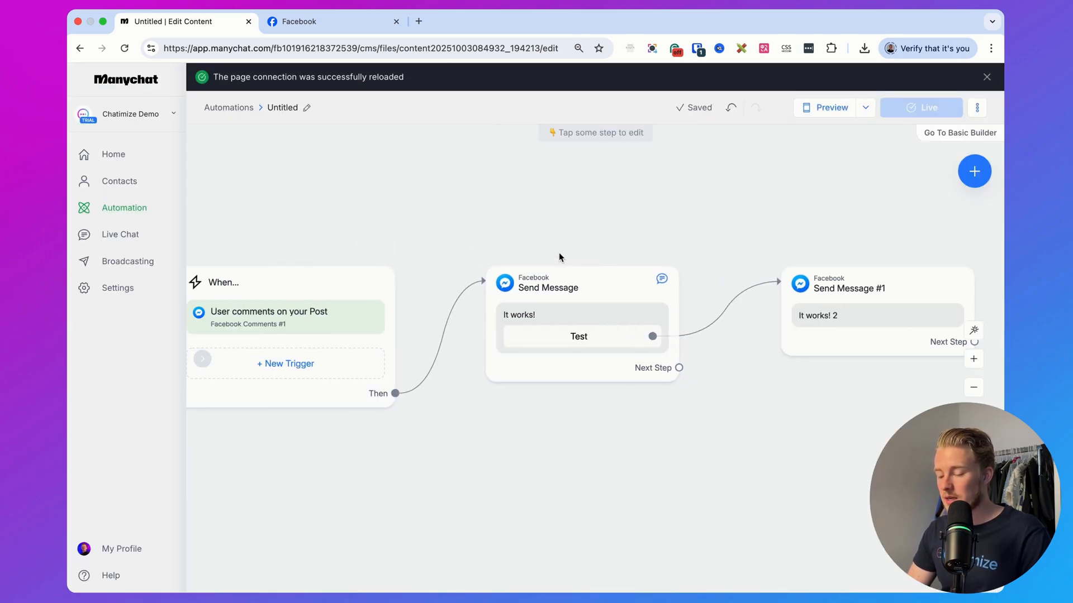
pyautogui.click(333, 22)
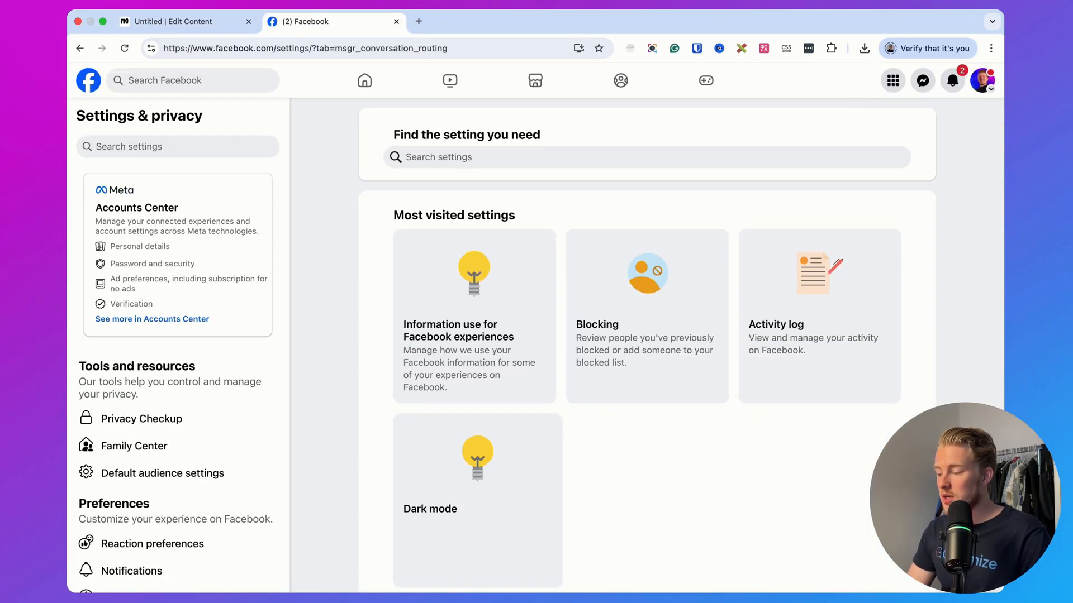
# - Find the Chatimize Demo page, check the test comment on the Hey! post, then view the Messenger chat
pyautogui.click(984, 81)
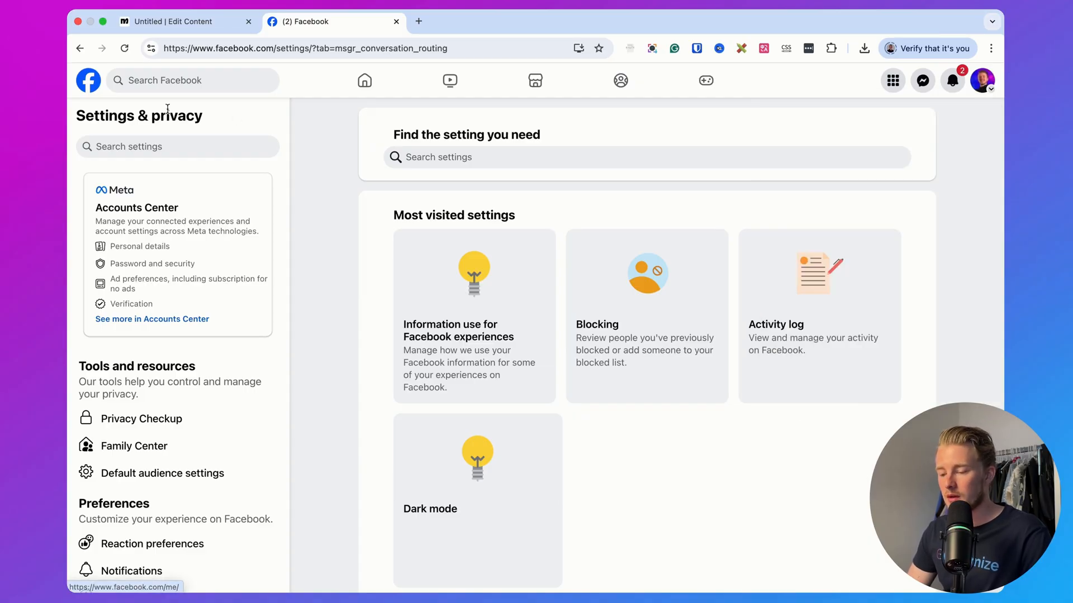
pyautogui.write('chatimize demo')
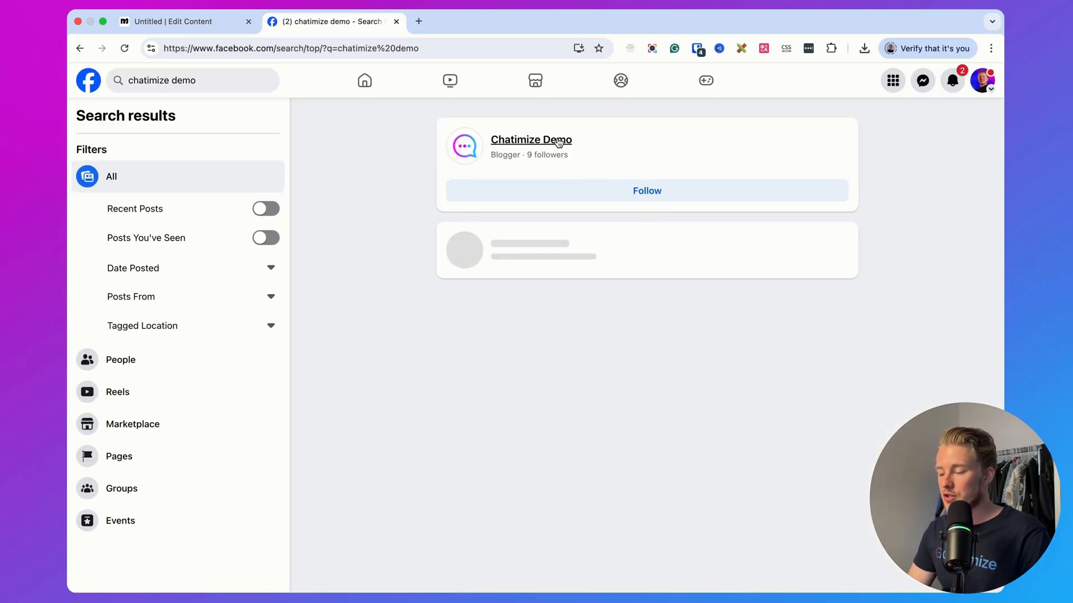
pyautogui.click(531, 140)
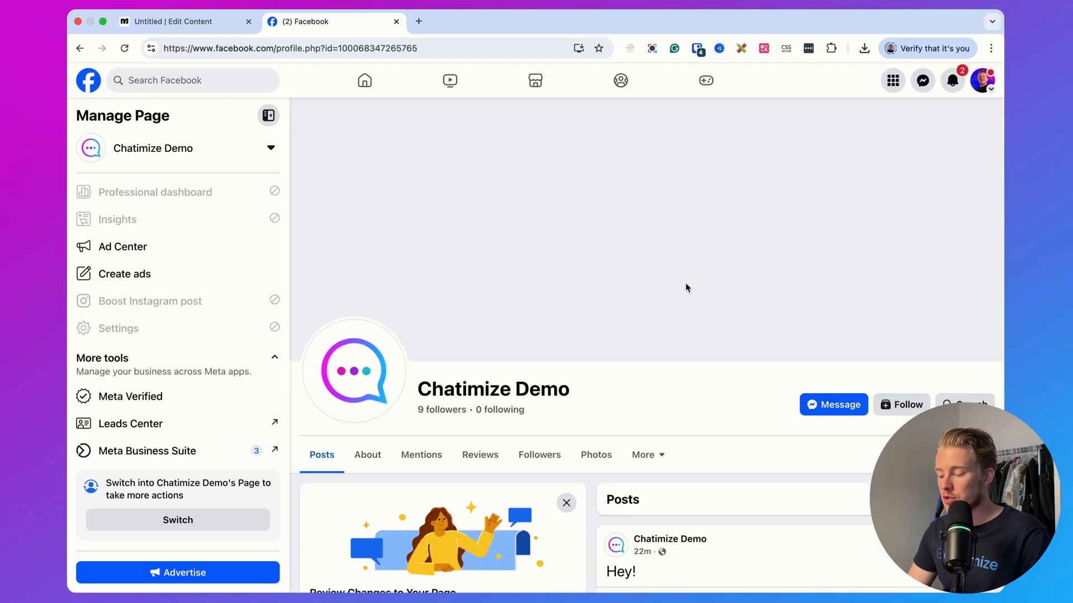
pyautogui.click(622, 554)
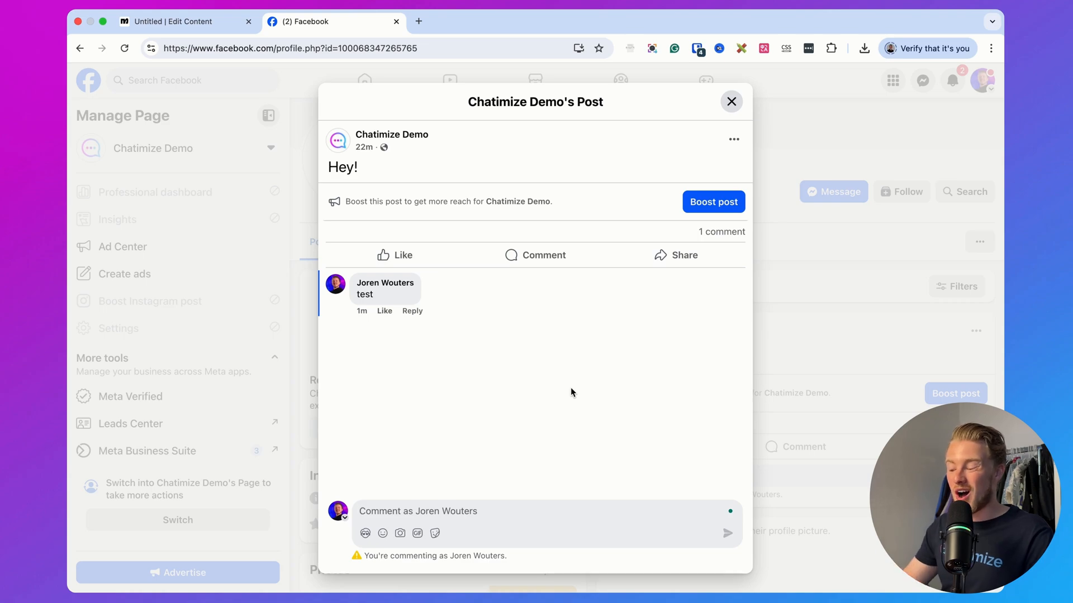
pyautogui.click(417, 511)
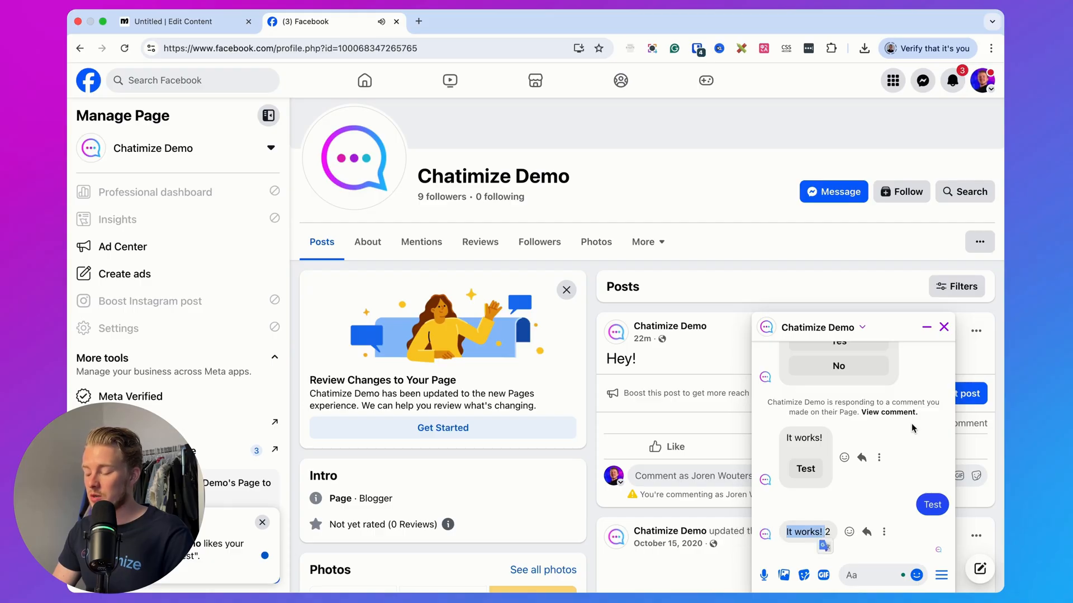
# - Close the chat and page-changes notice, then scroll to the test comment's public reply
pyautogui.click(943, 328)
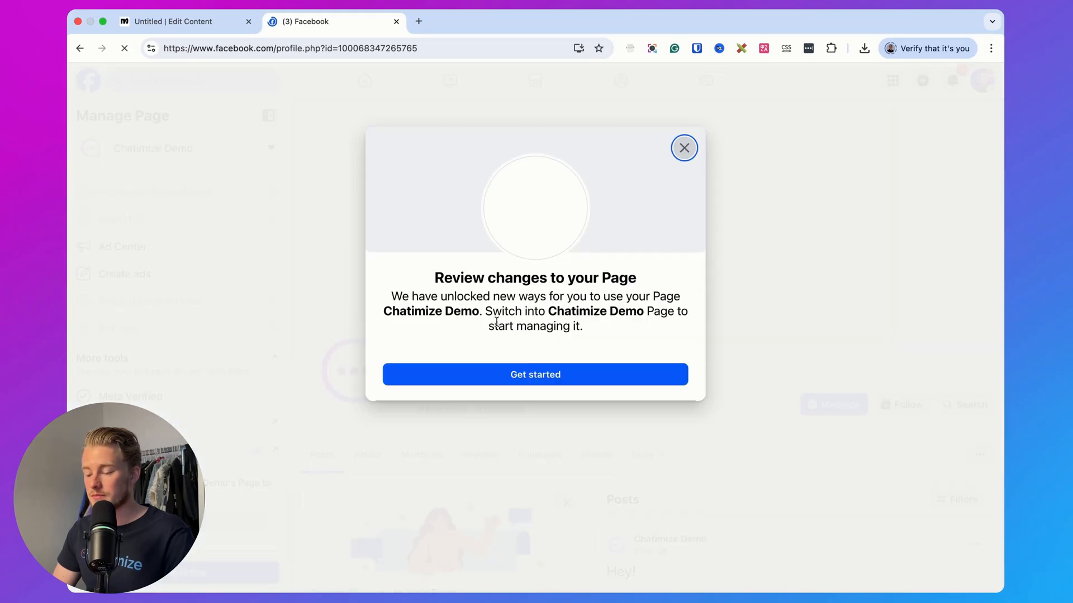
pyautogui.click(683, 147)
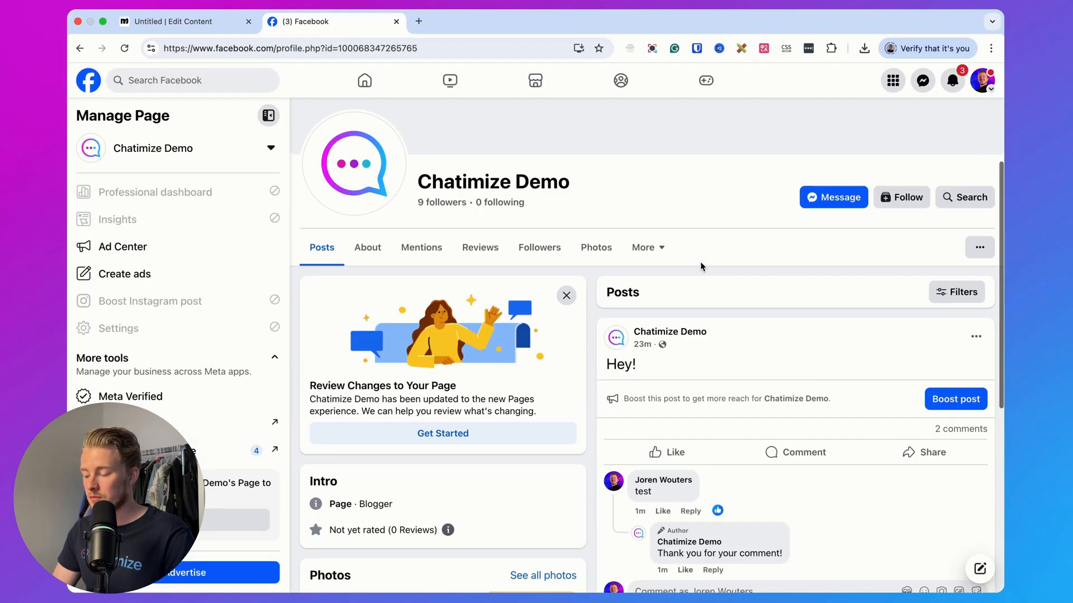
pyautogui.scroll(-3)
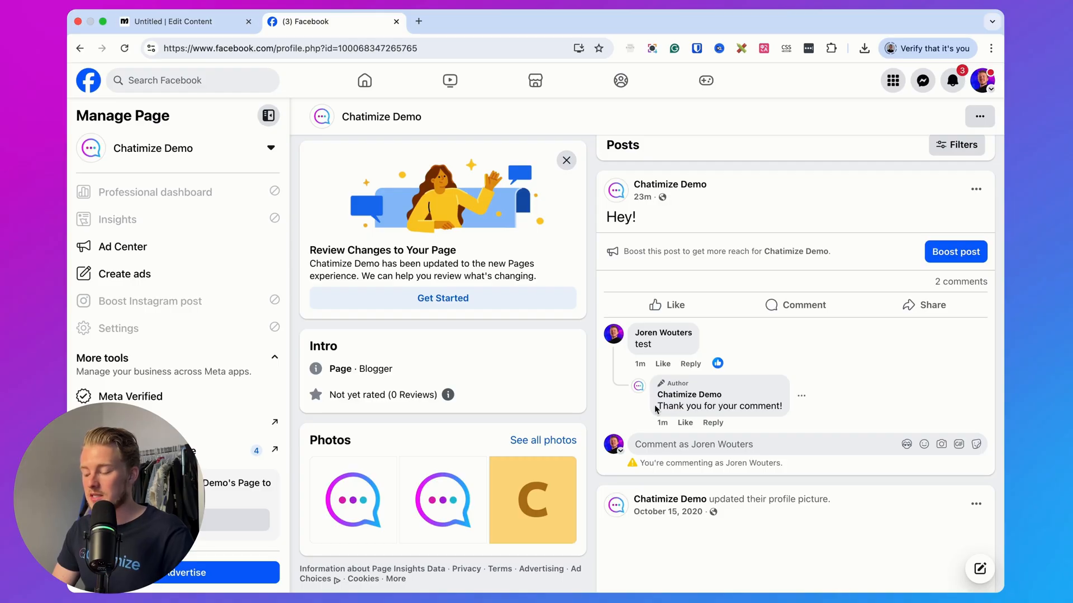
pyautogui.moveTo(848, 410)
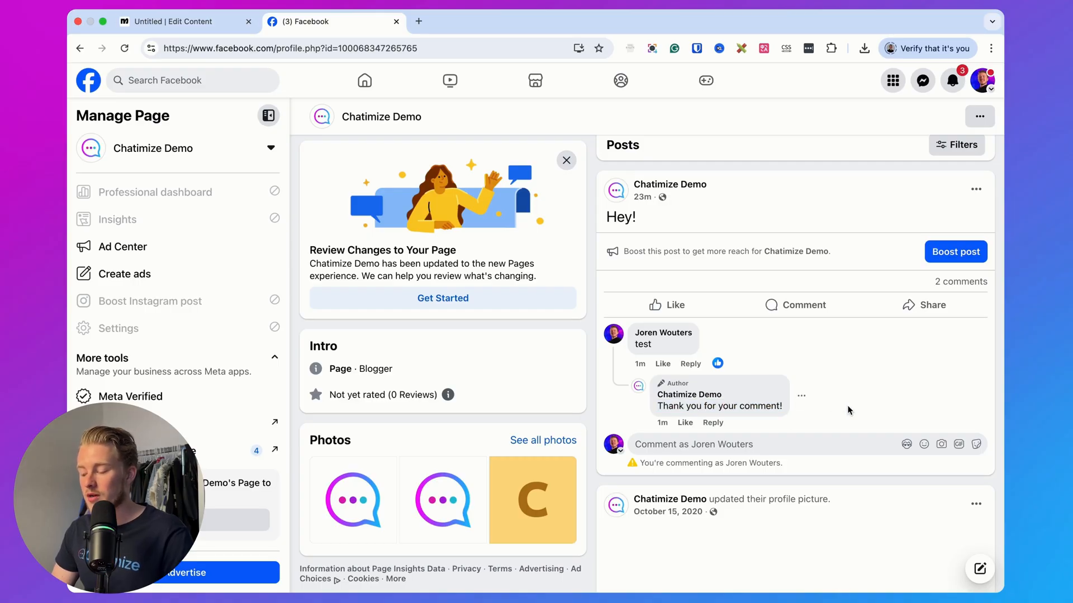